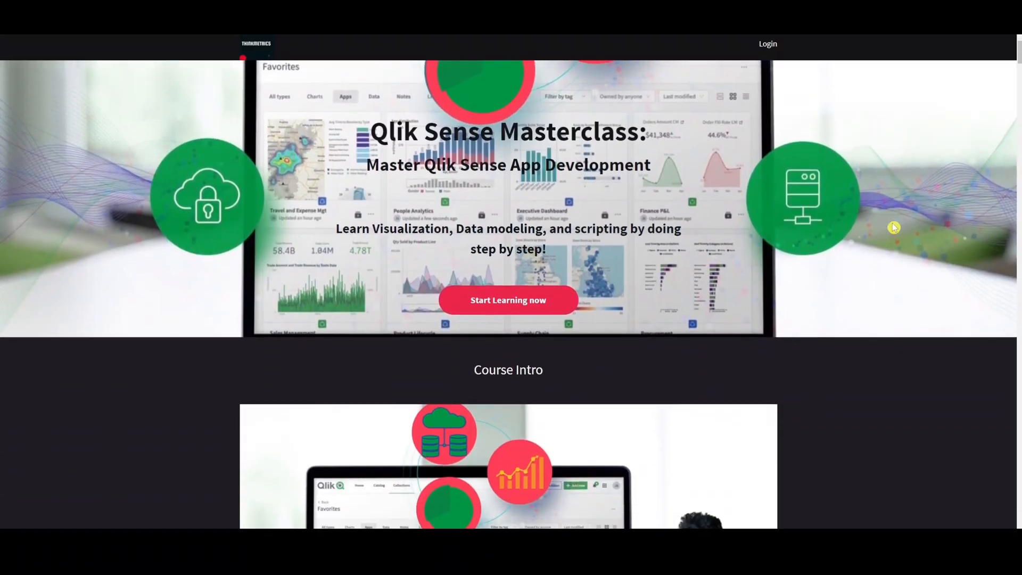
Scroll the Select file list down to france-with-regions_1443.kml and the regions spreadsheet.
scroll(down, 3)
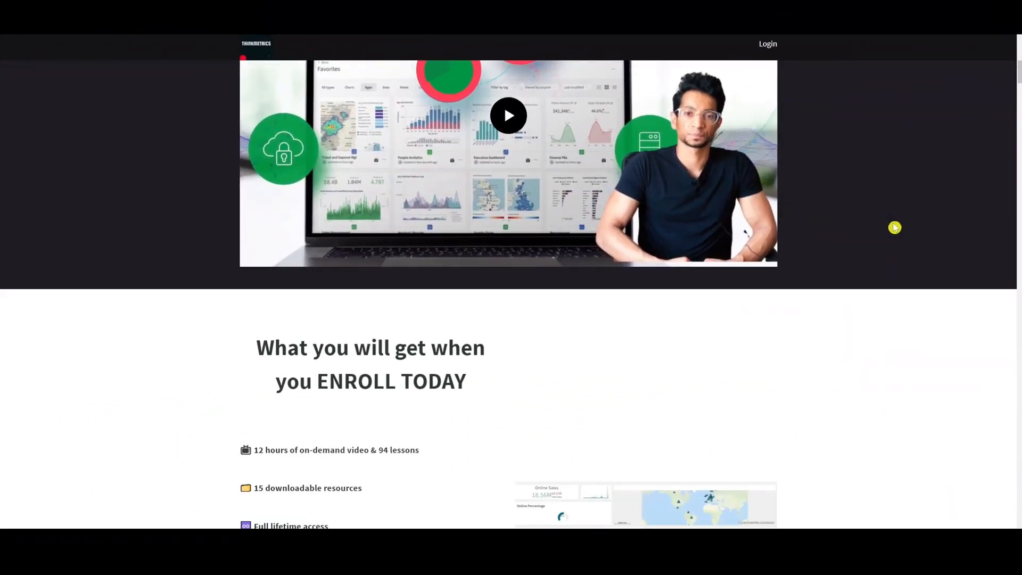
scroll(down, 3)
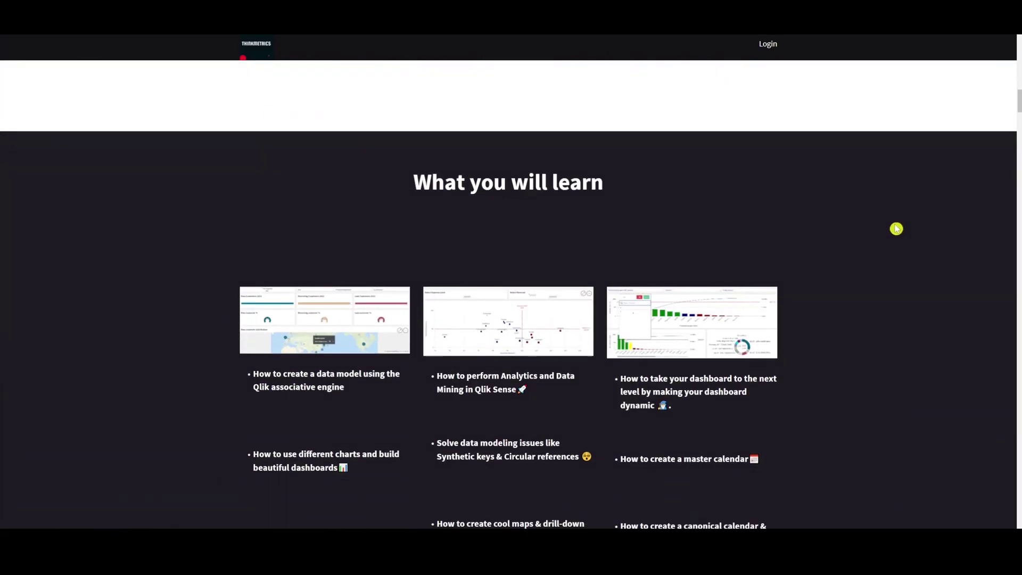
scroll(down, 3)
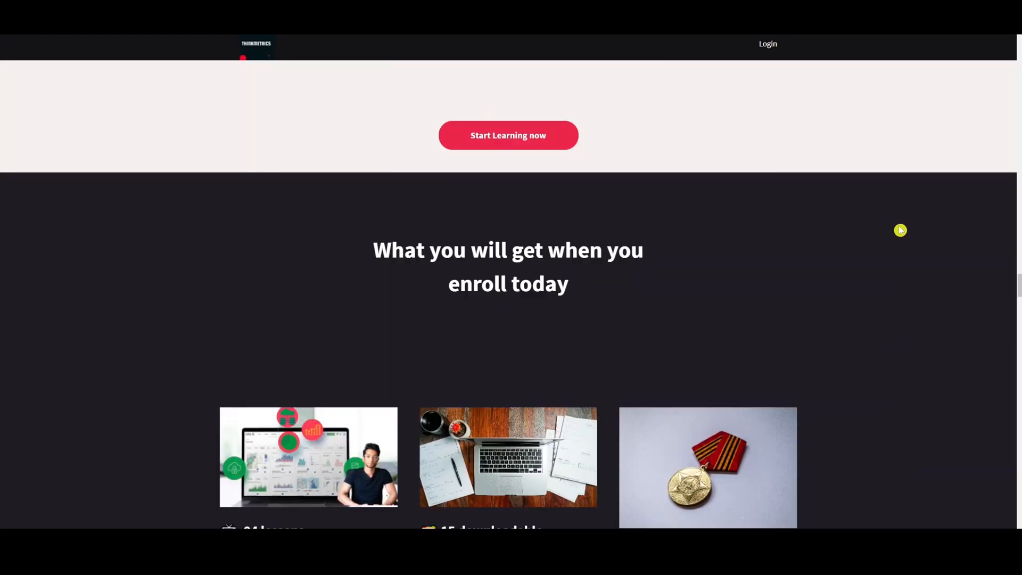
scroll(down, 3)
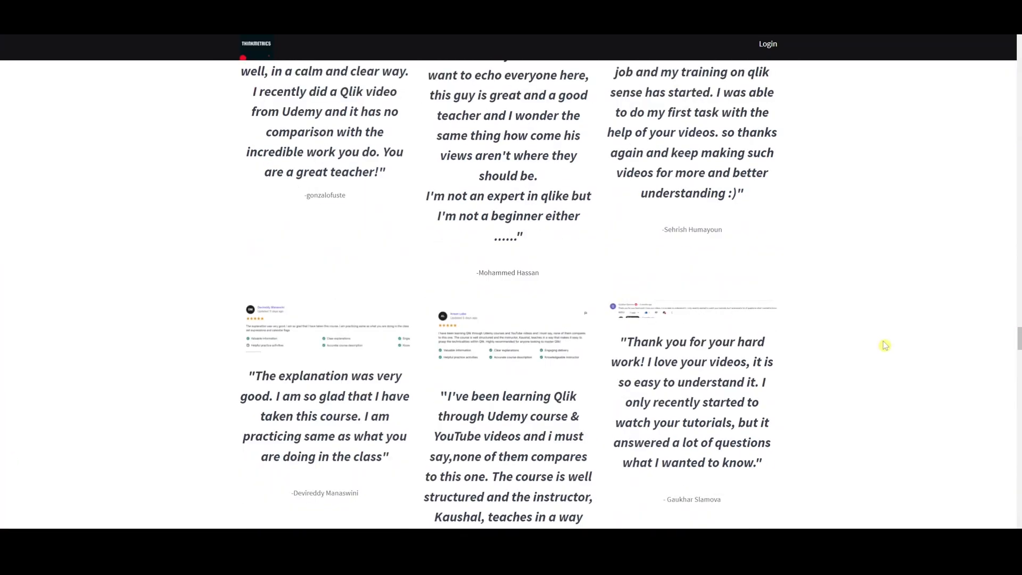
scroll(up, 3)
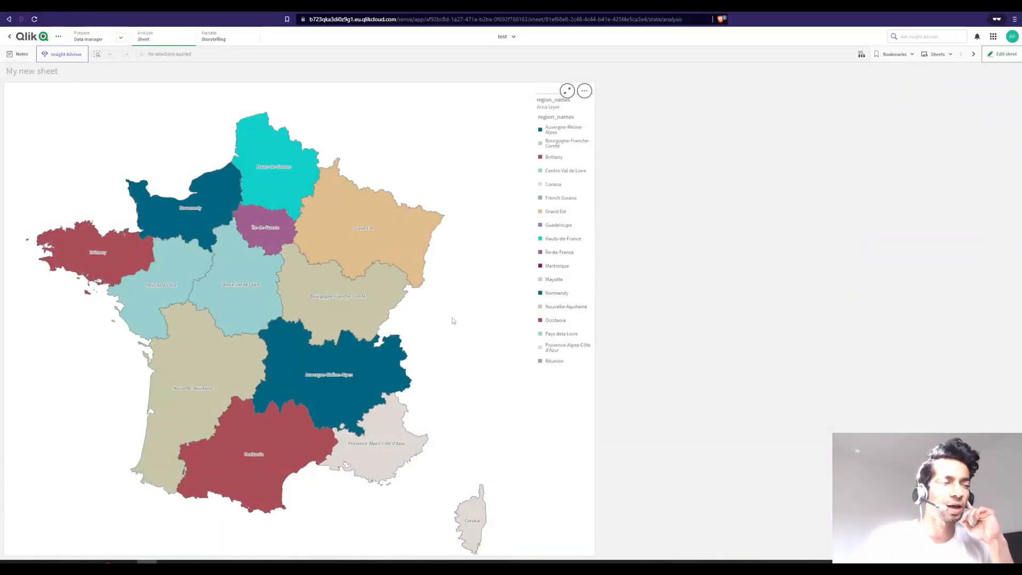
mouse_move(390, 342)
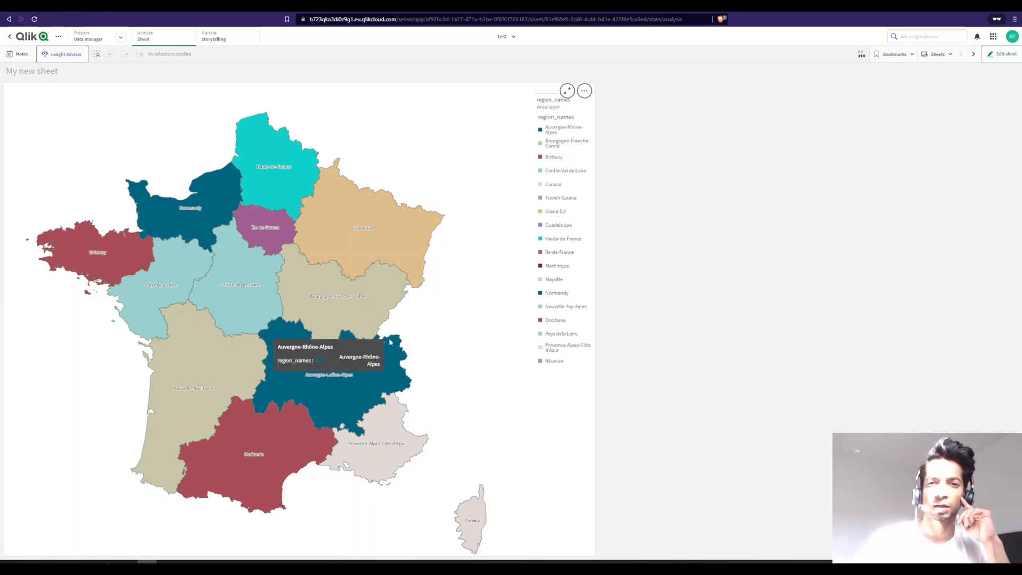
mouse_move(232, 249)
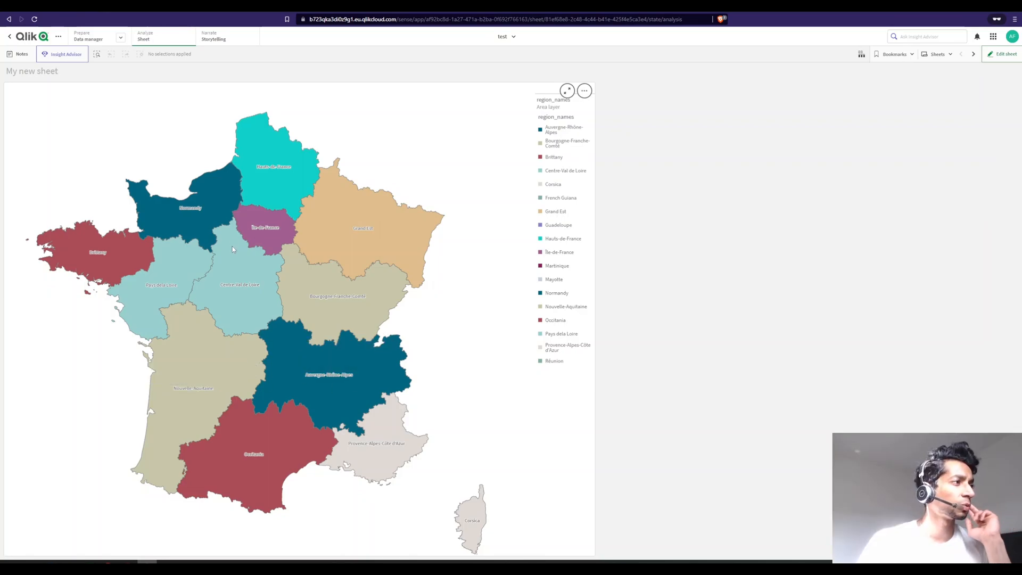
mouse_move(517, 380)
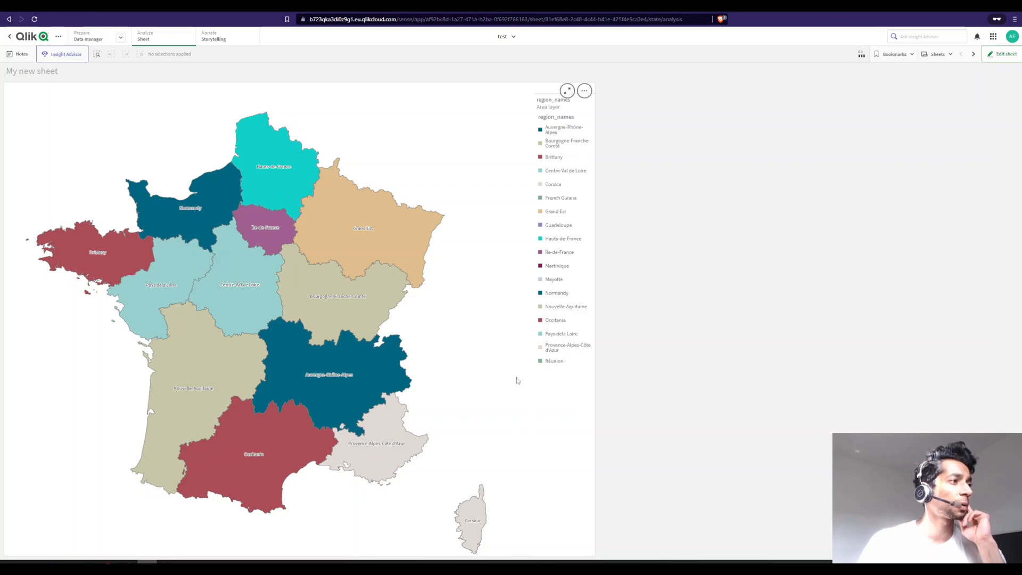
mouse_move(264, 222)
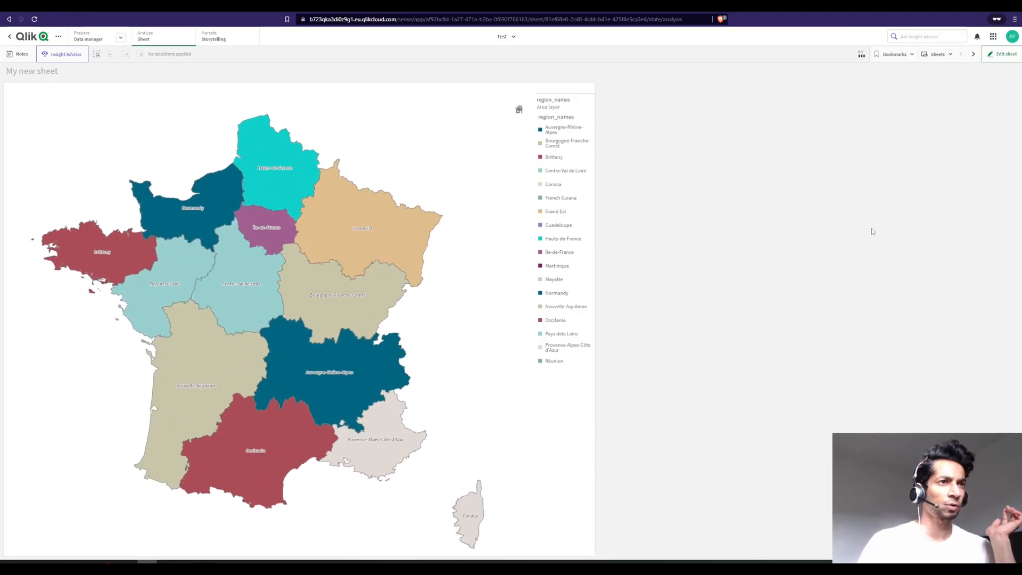
mouse_move(256, 390)
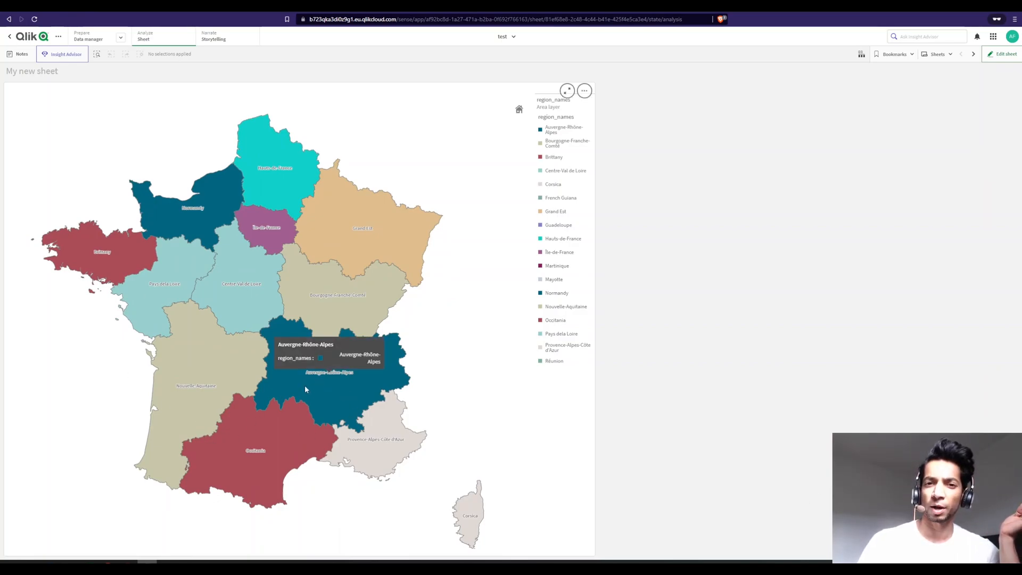
mouse_move(308, 383)
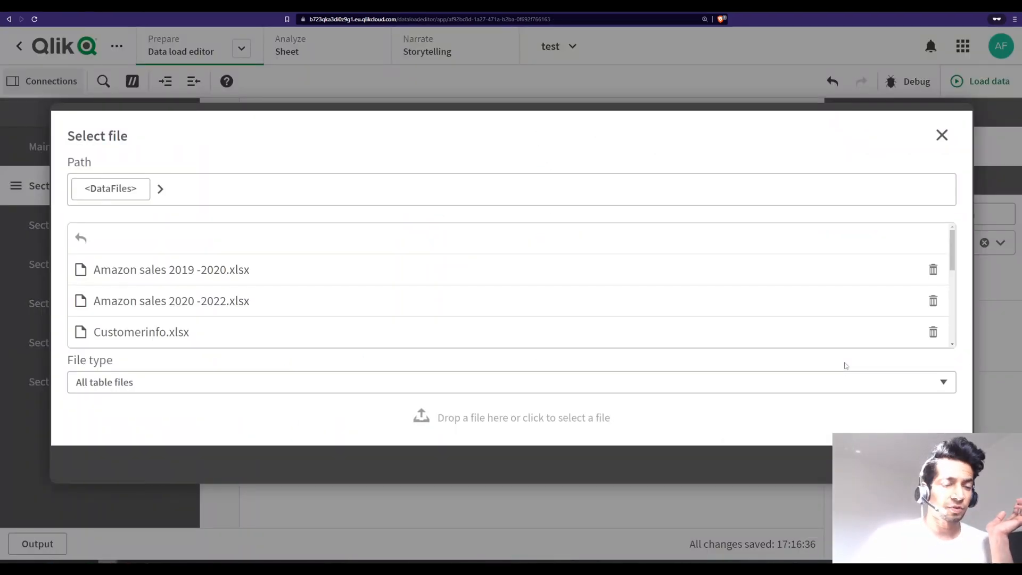
mouse_move(843, 367)
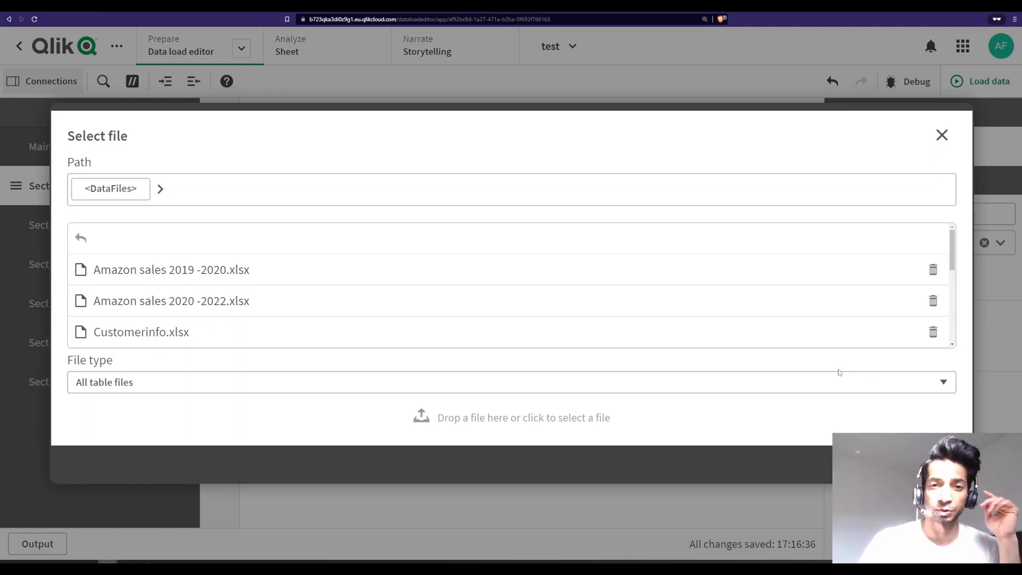
mouse_move(837, 376)
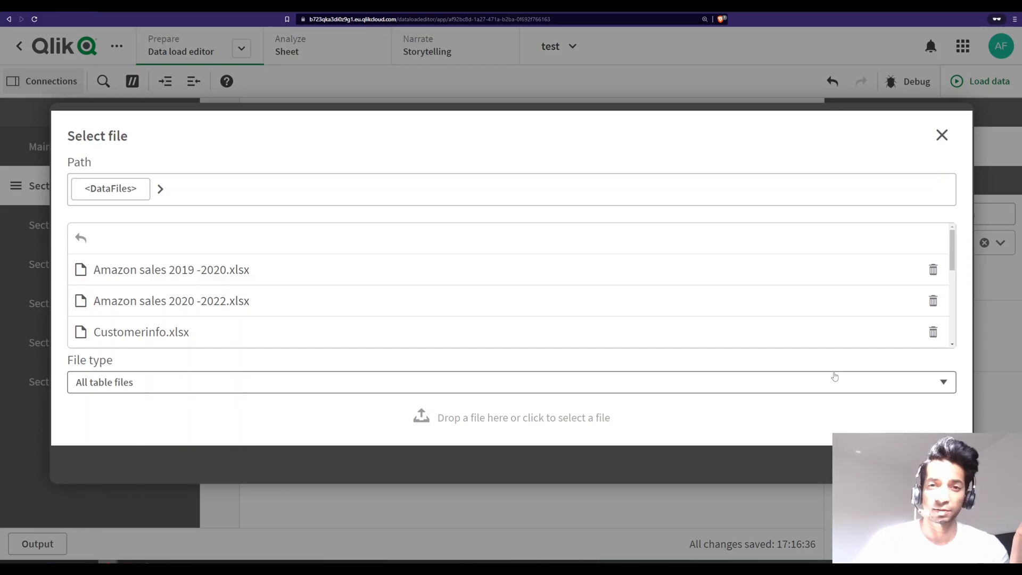
scroll(down, 3)
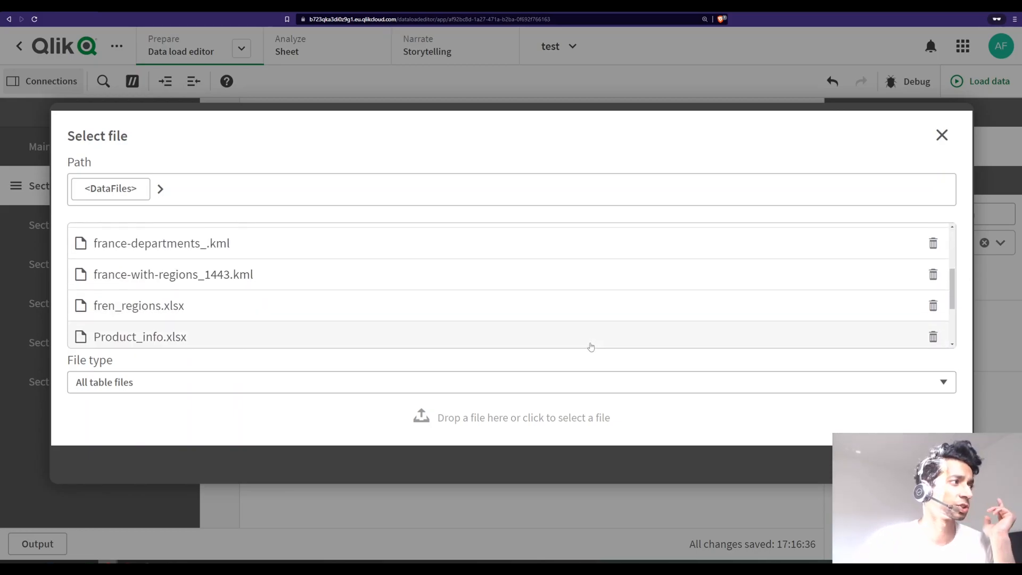
mouse_move(121, 252)
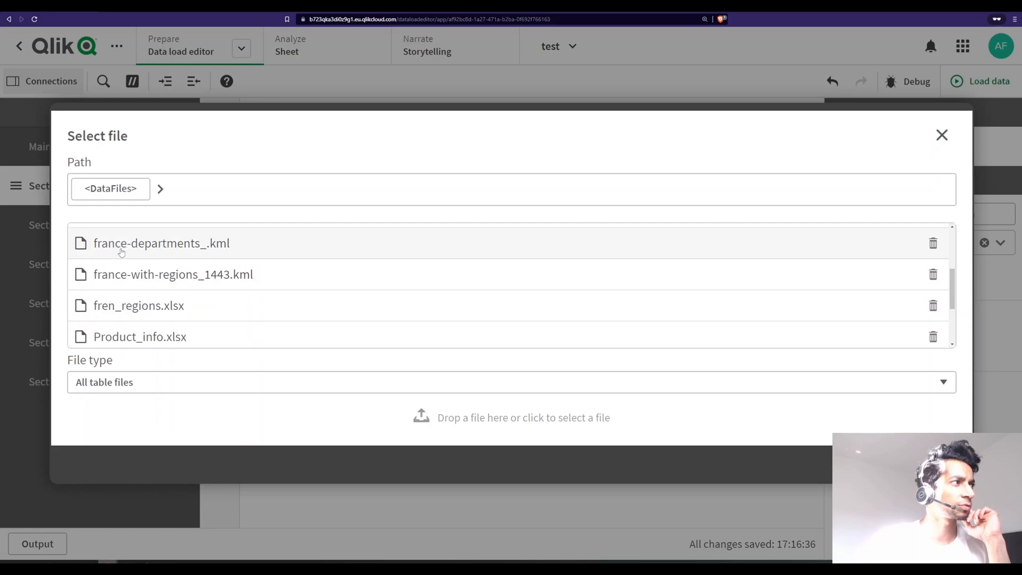
mouse_move(148, 285)
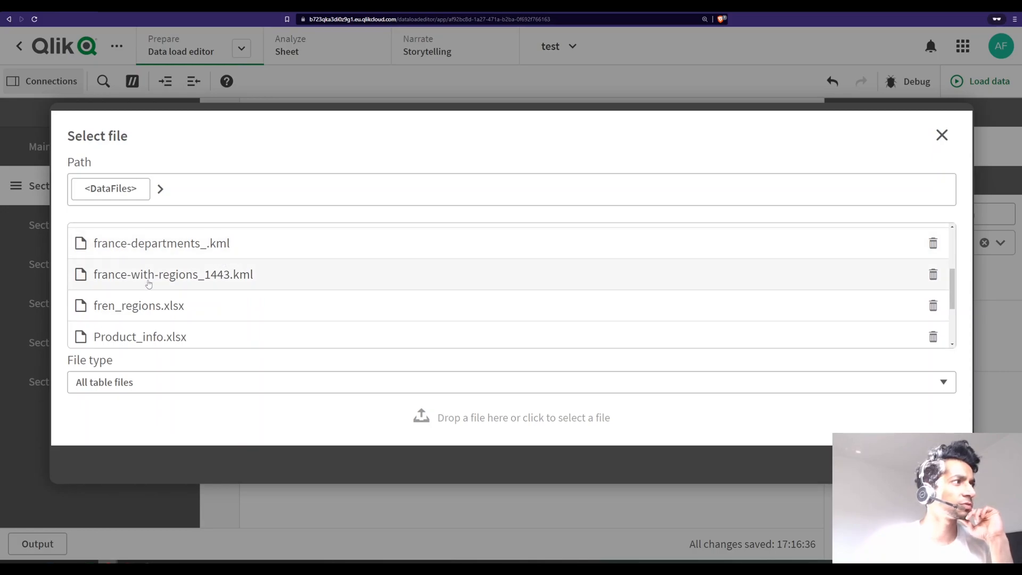
mouse_move(170, 289)
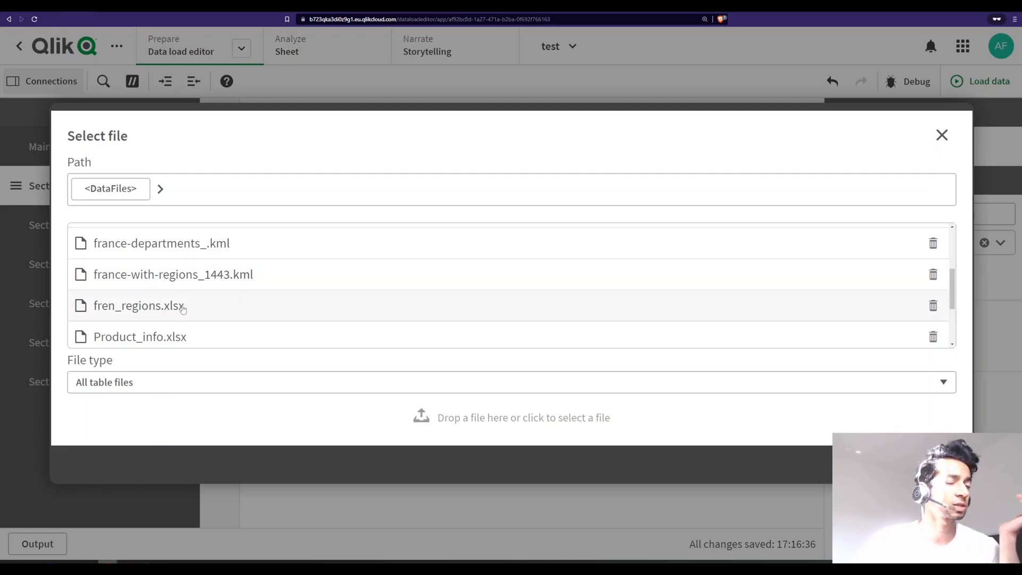
mouse_move(198, 306)
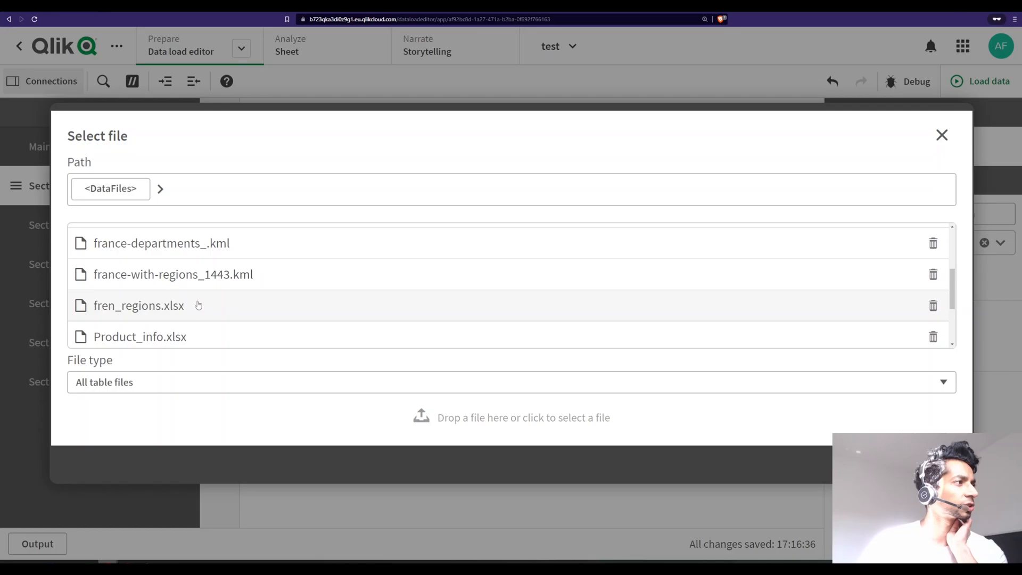
mouse_move(176, 273)
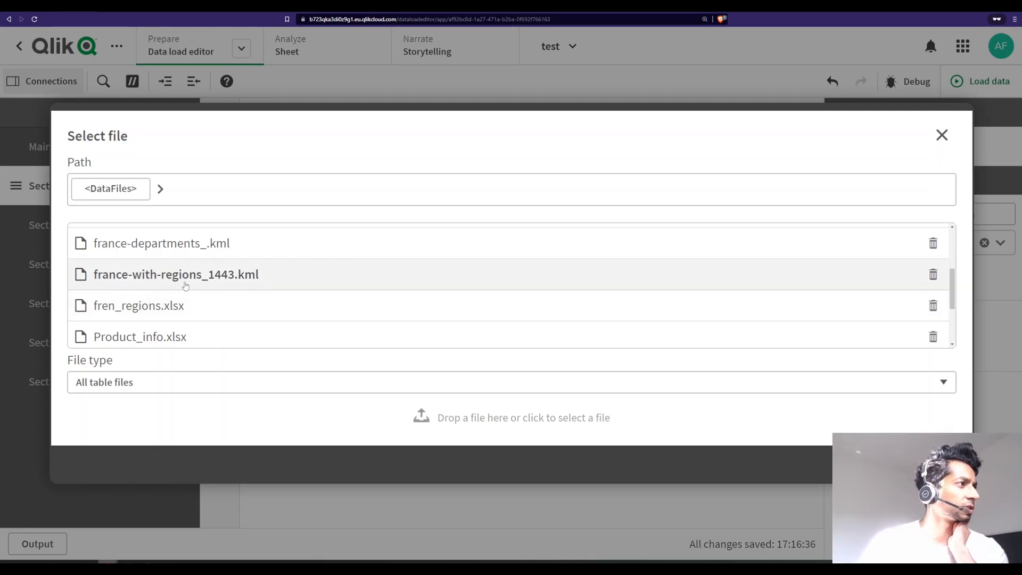
mouse_move(895, 392)
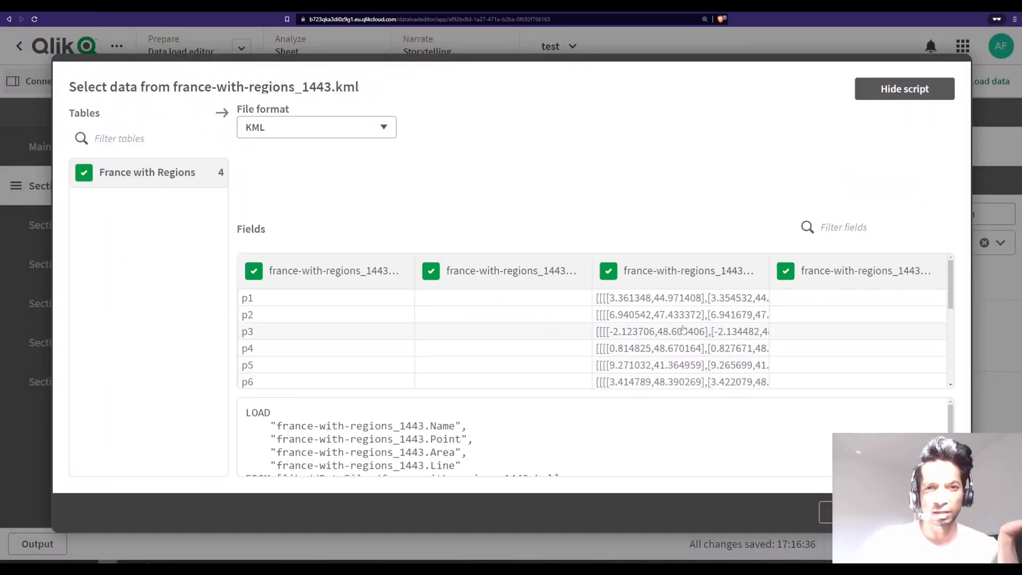
mouse_move(681, 298)
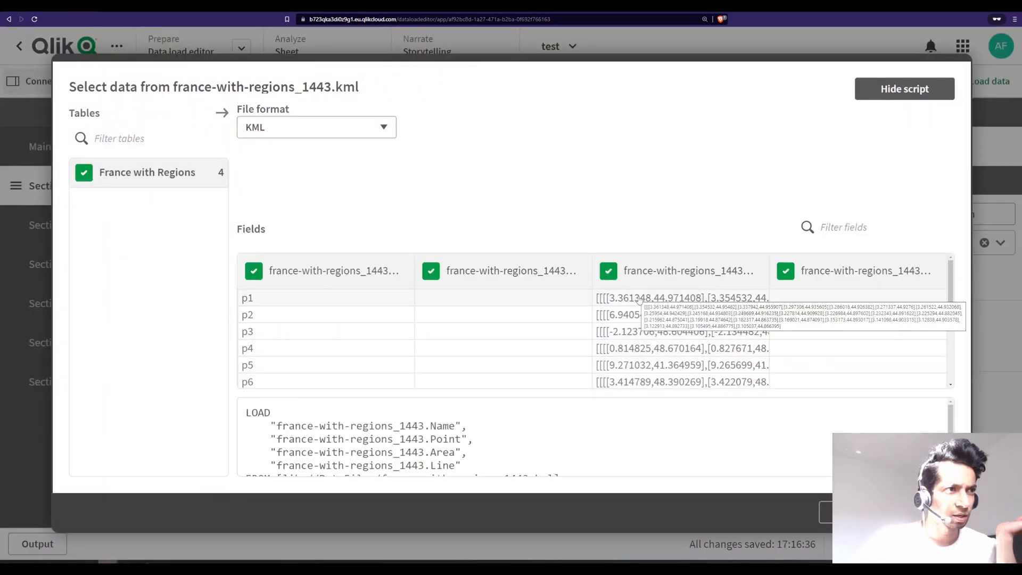
mouse_move(300, 299)
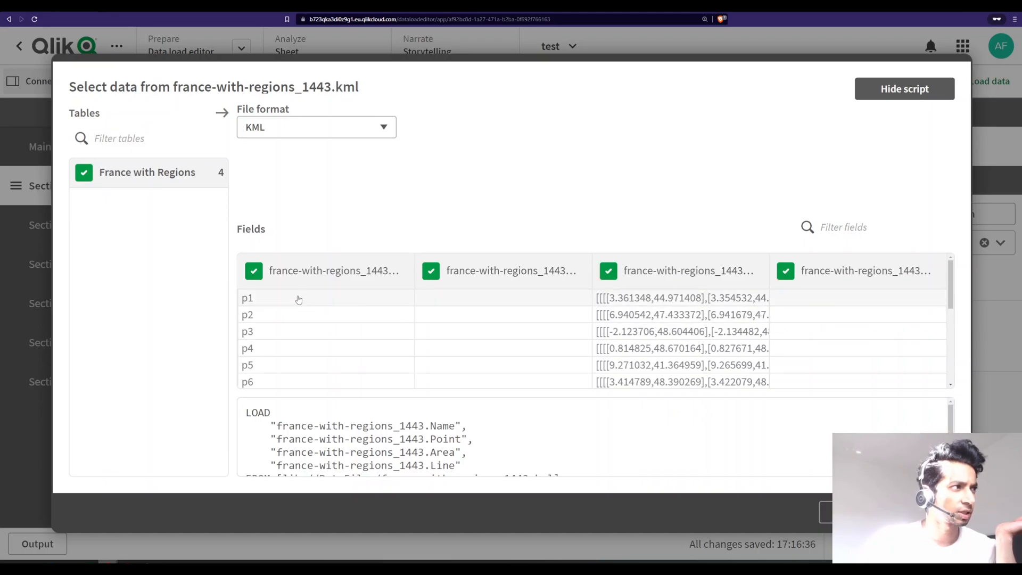
mouse_move(668, 304)
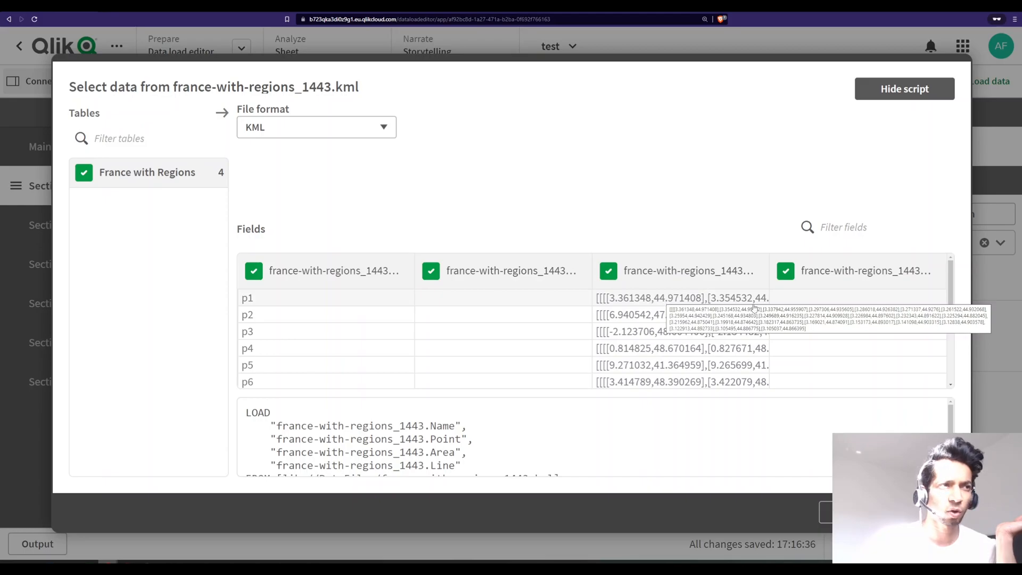
mouse_move(671, 325)
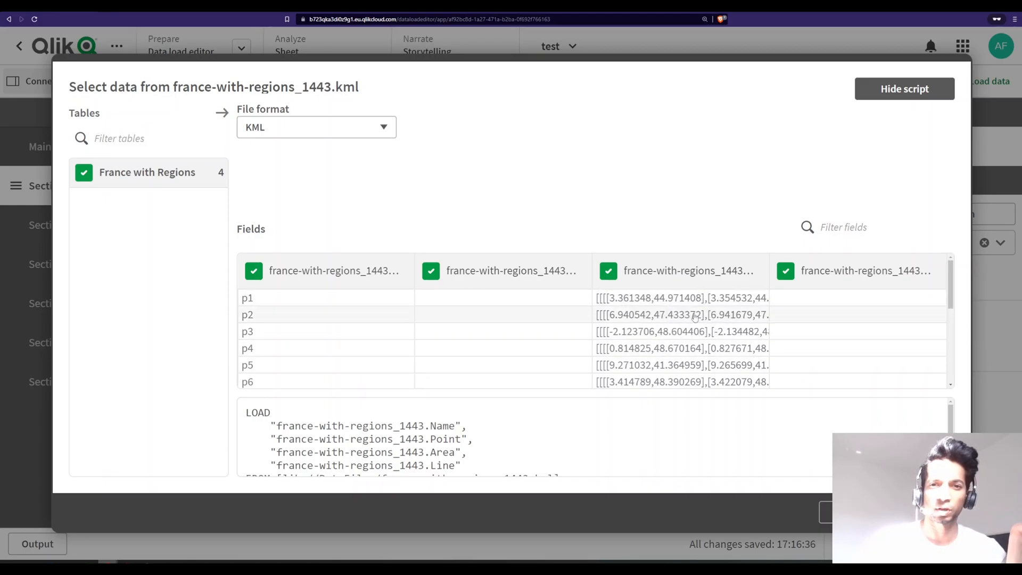
mouse_move(675, 346)
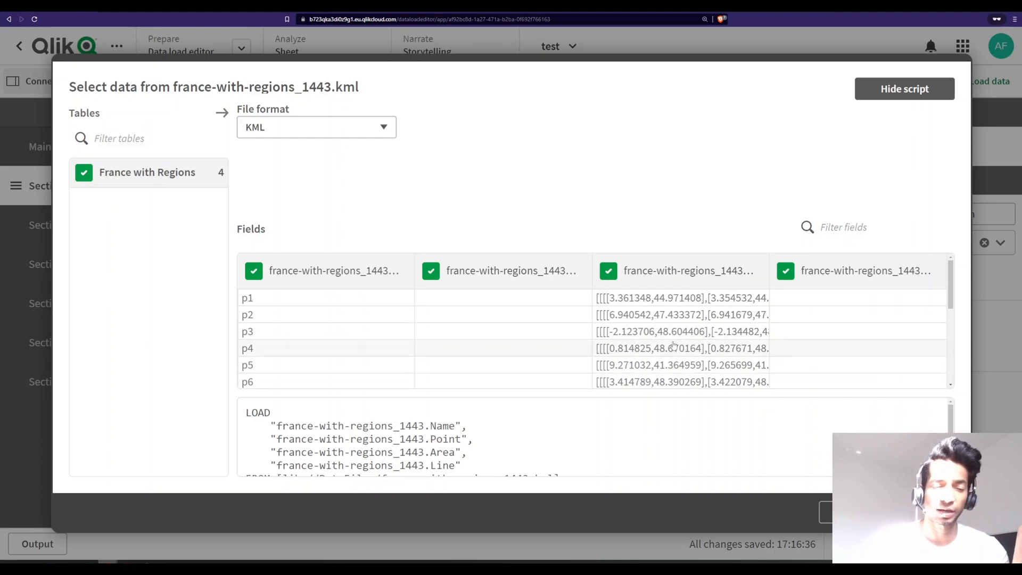
mouse_move(678, 297)
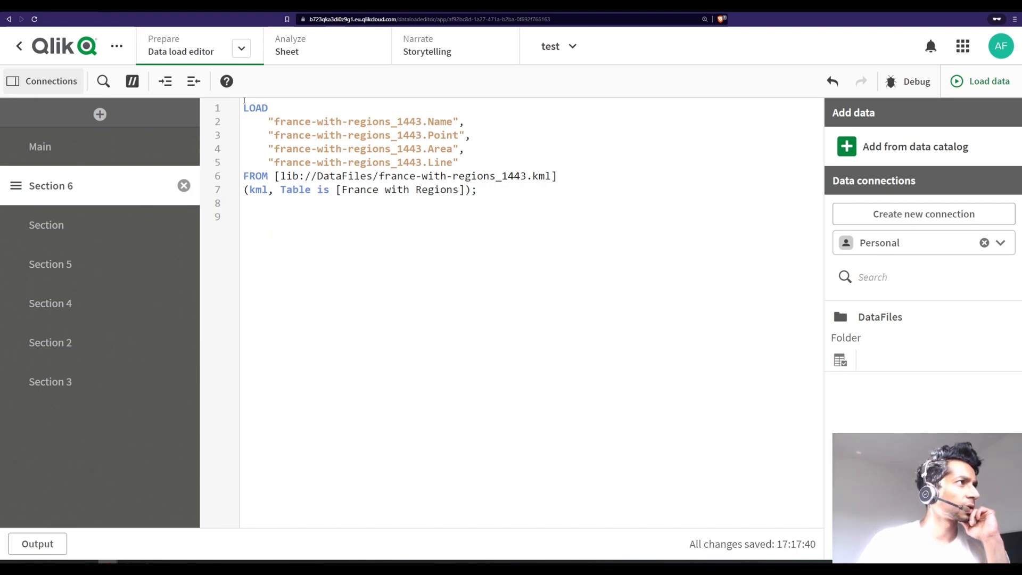
Label the KML load 'map:' and alias the Area field 'as geo'.
key(Enter)
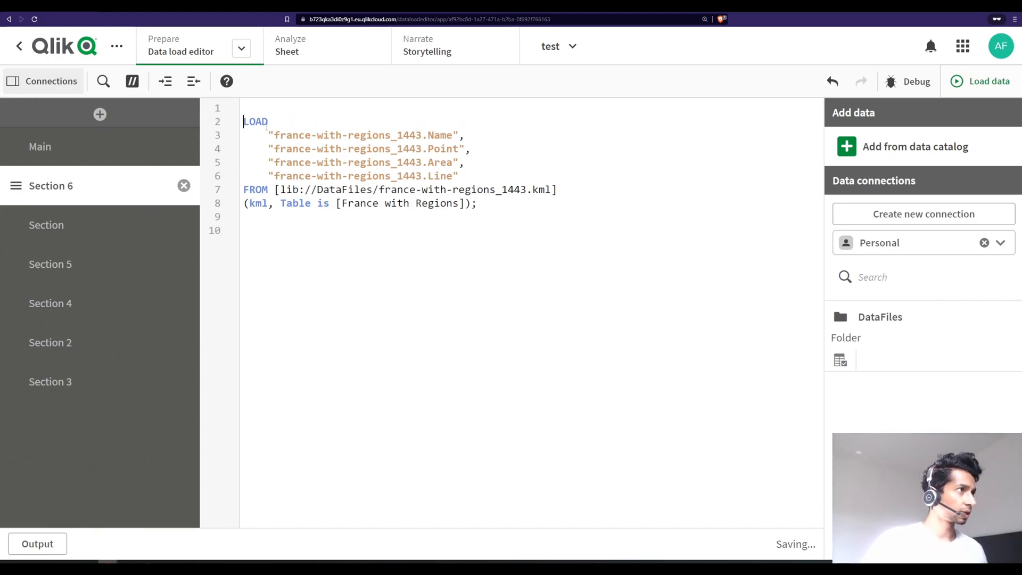
text(map:)
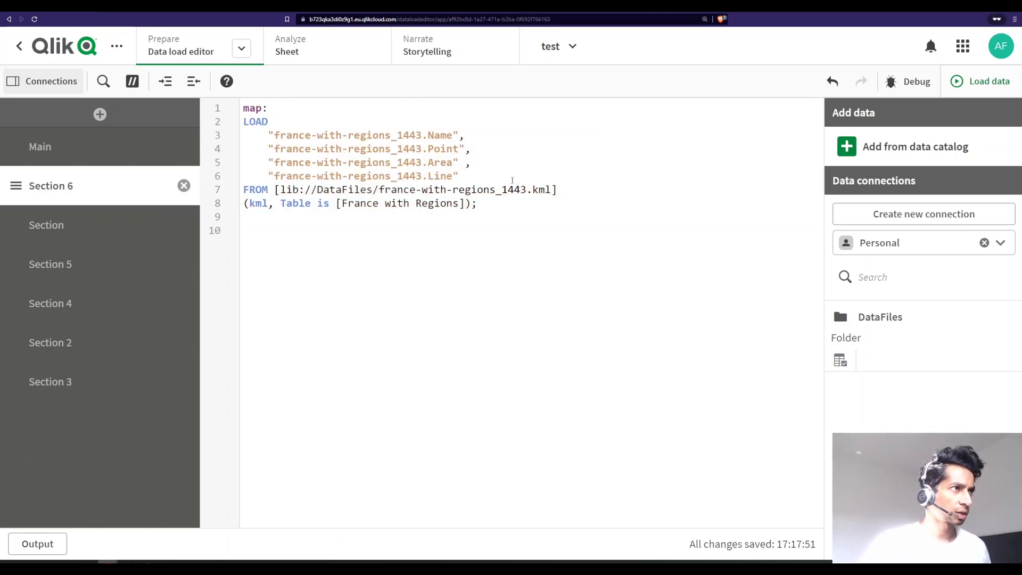
text(as)
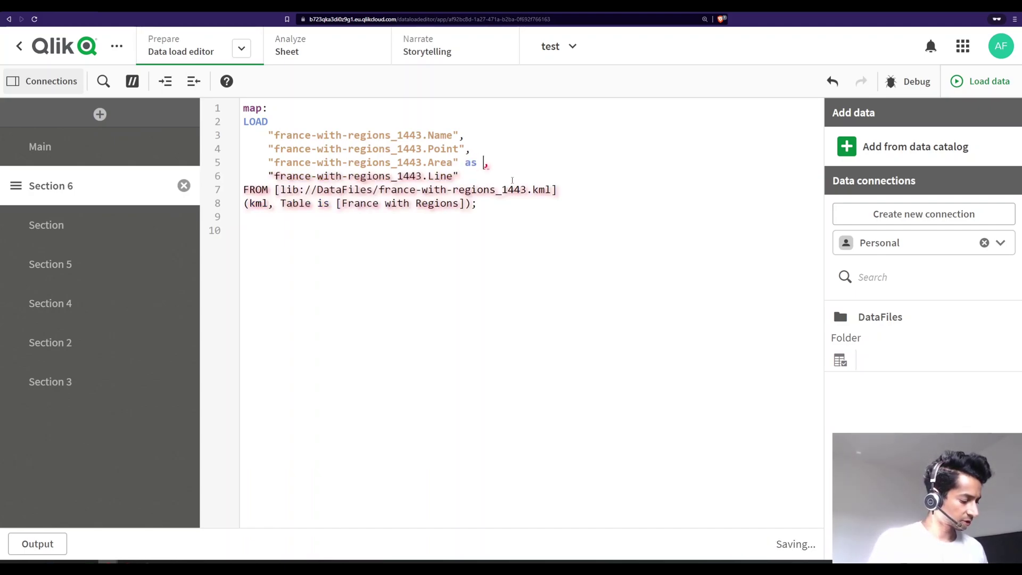
text(geo)
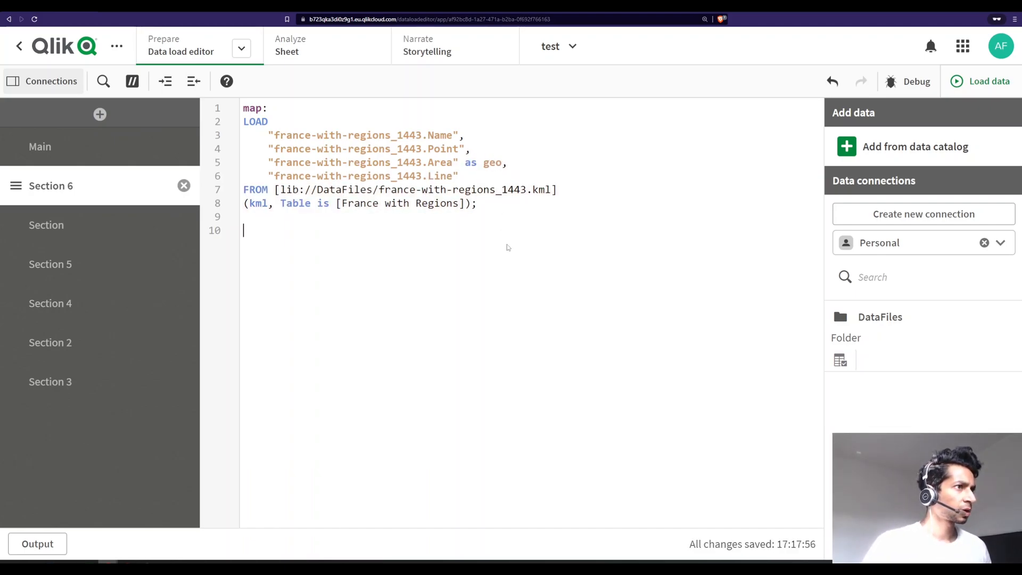
mouse_move(877, 390)
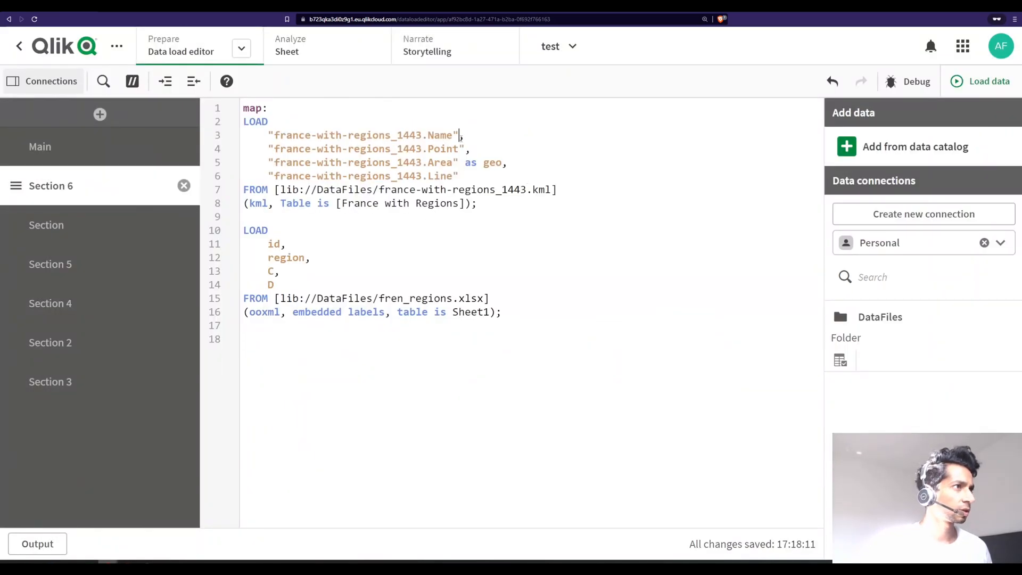
Alias the KML Name and the spreadsheet id fields 'as region_id'.
text(as)
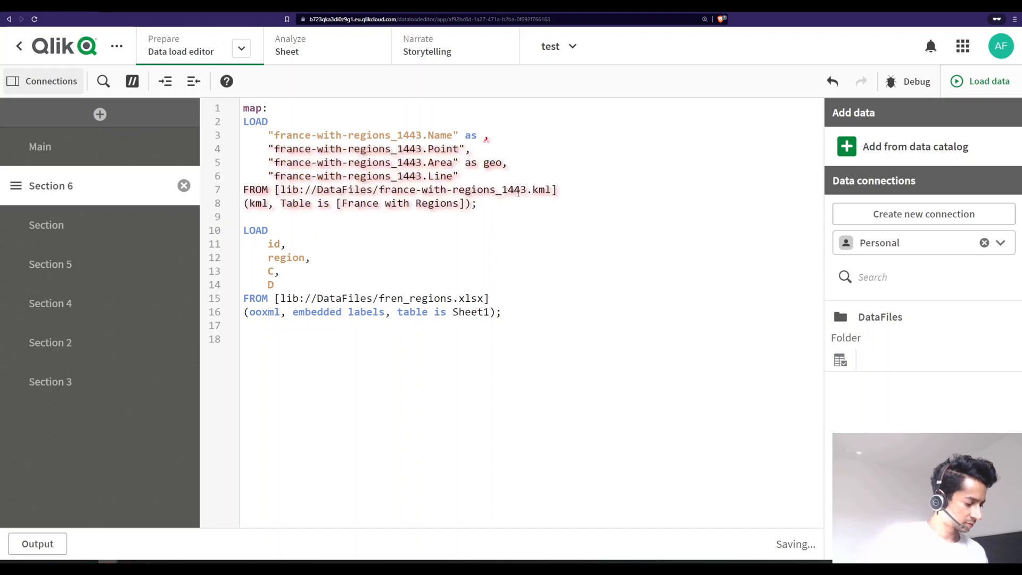
text(region_id)
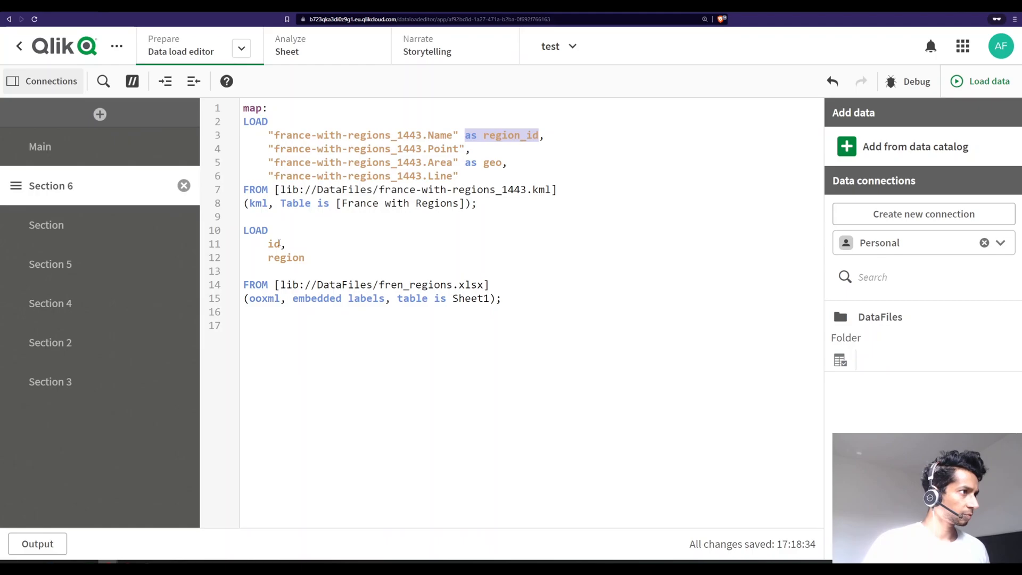
text(as region_id)
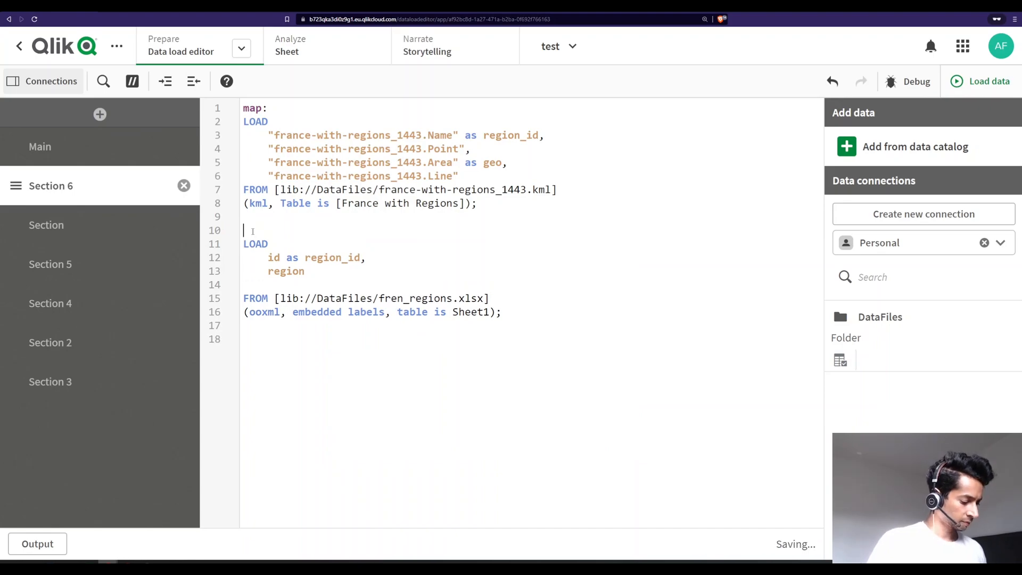
Prefix the xlsx load with 'left Join(map)' and alias region as region_names.
text(left Join(map)
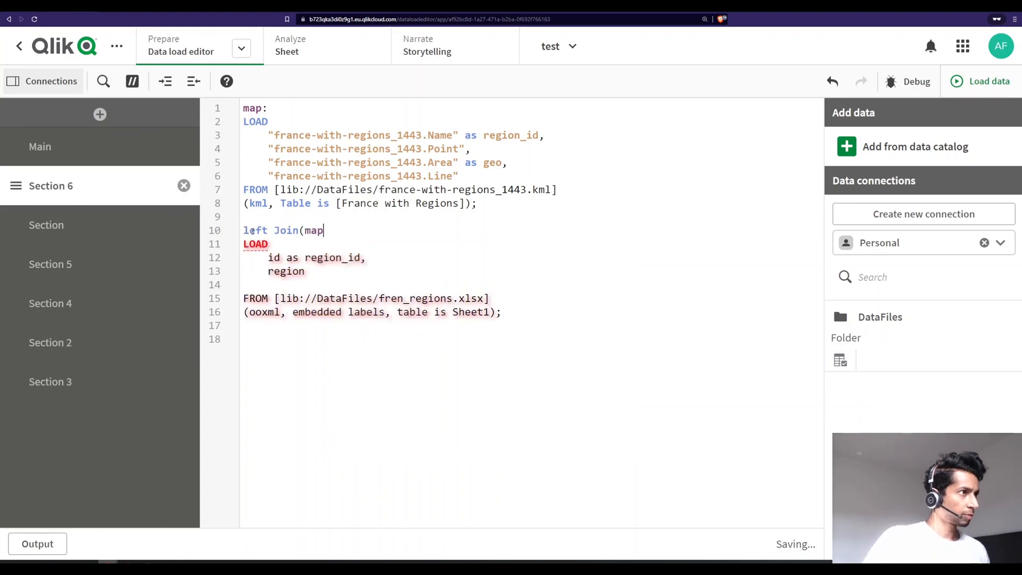
text())
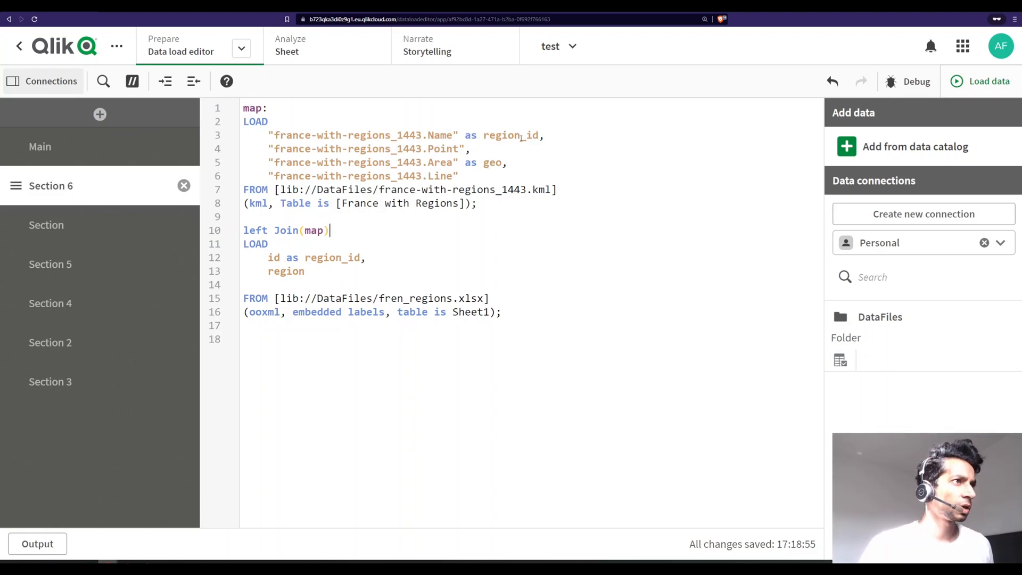
double_click(500, 134)
text( as region_names)
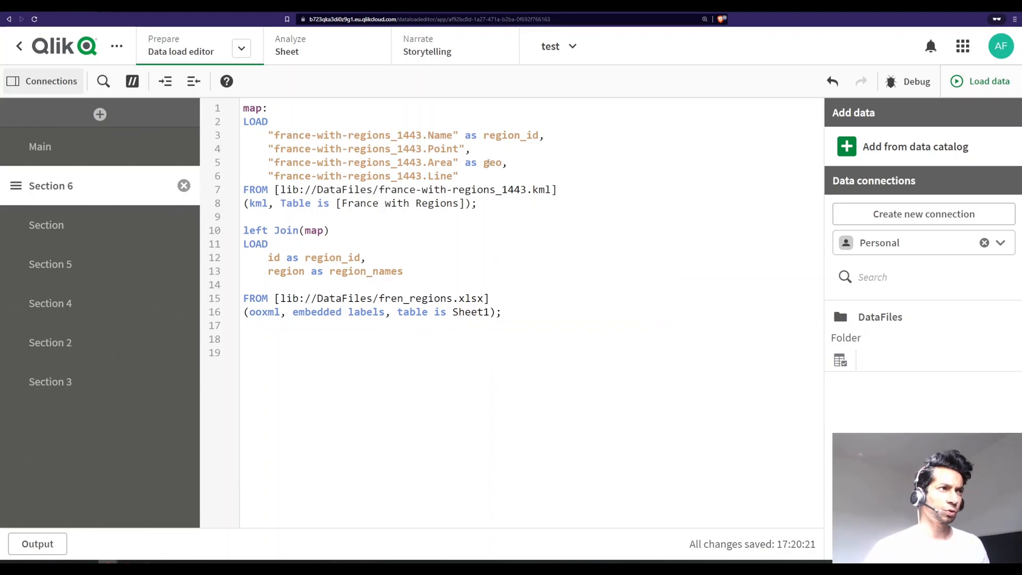
click(284, 352)
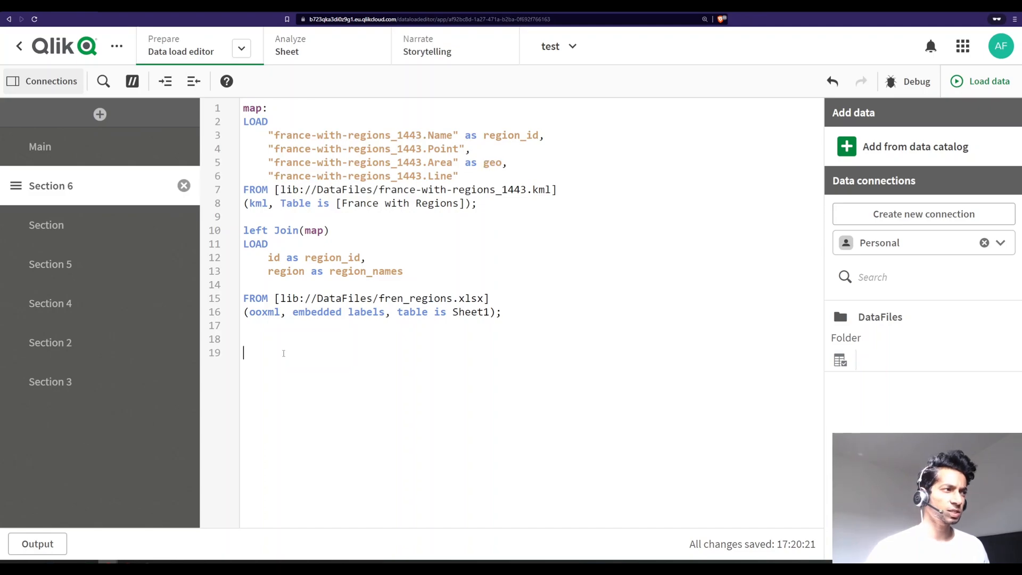
Write 'Tag field geo with $geopoint;' at the end of the script.
text(tag)
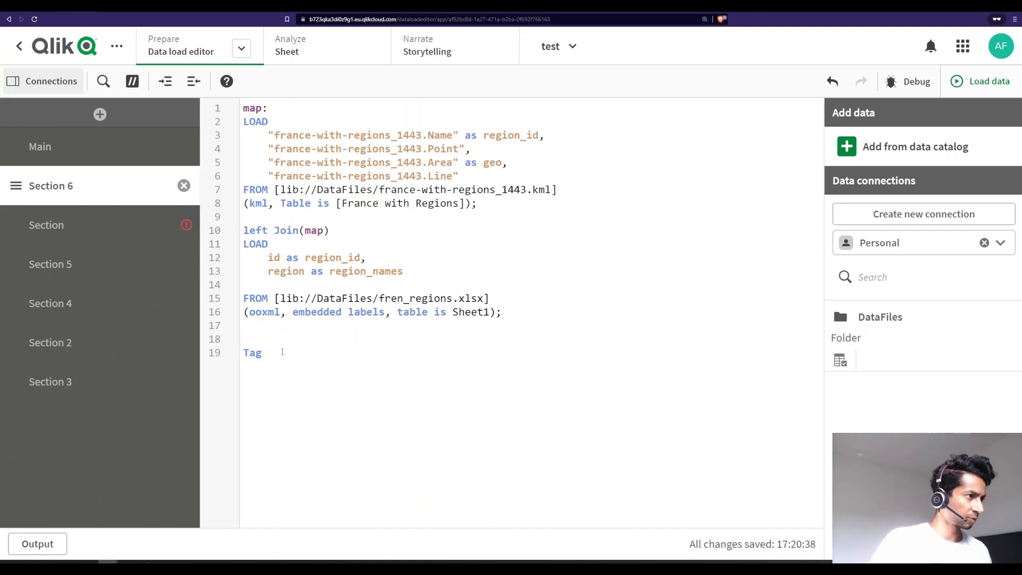
text(field)
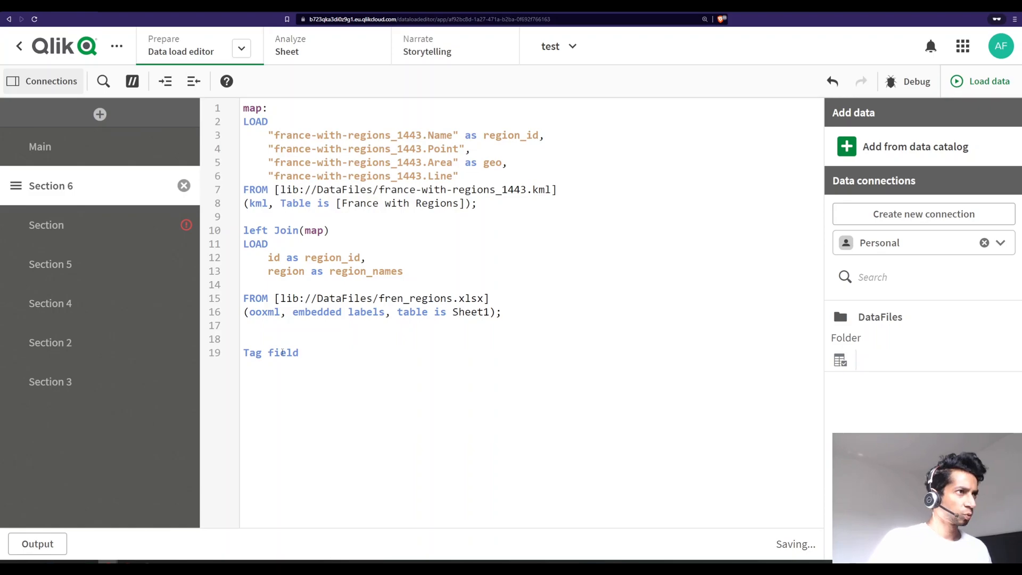
text(geo)
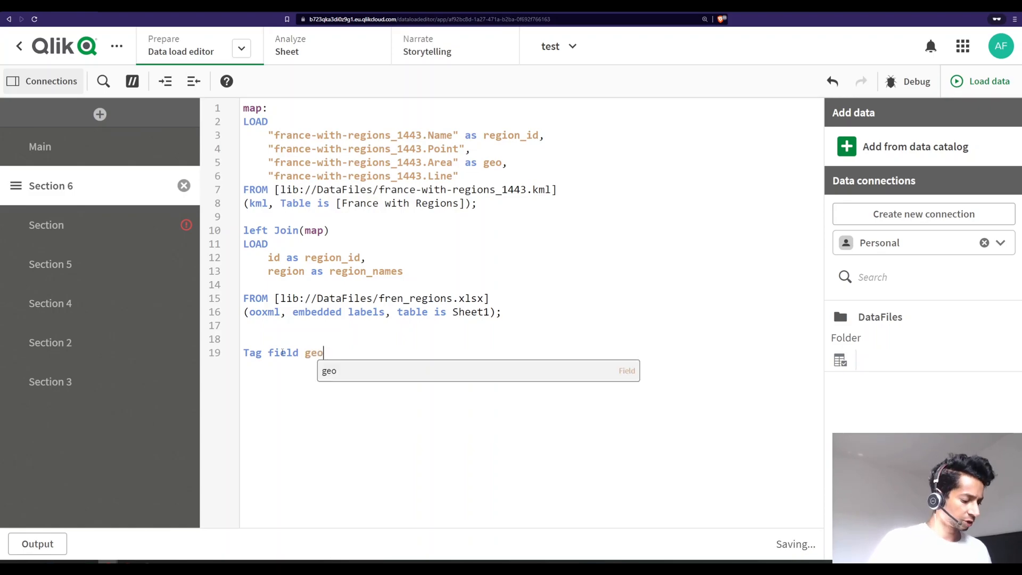
text(with)
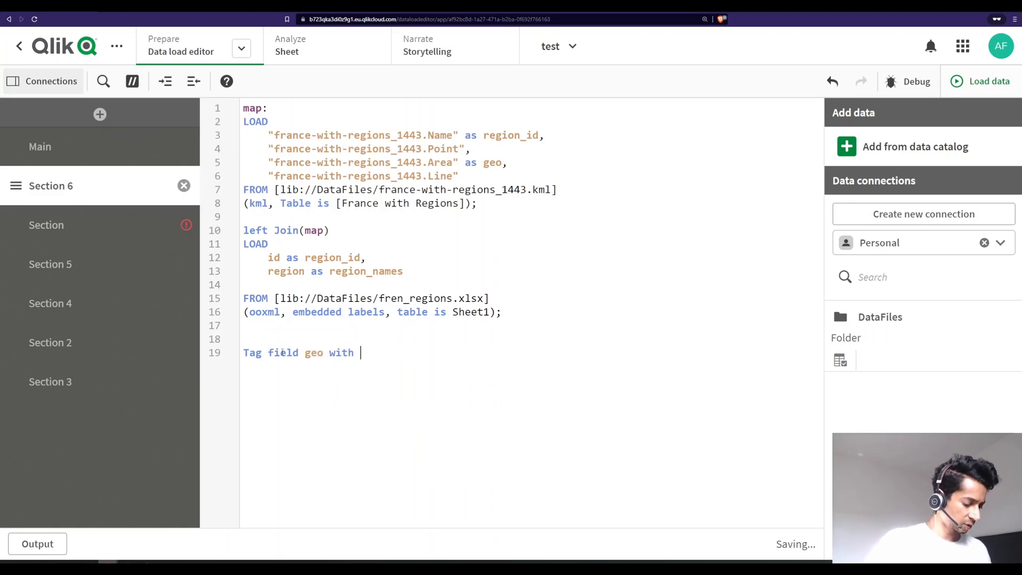
text($)
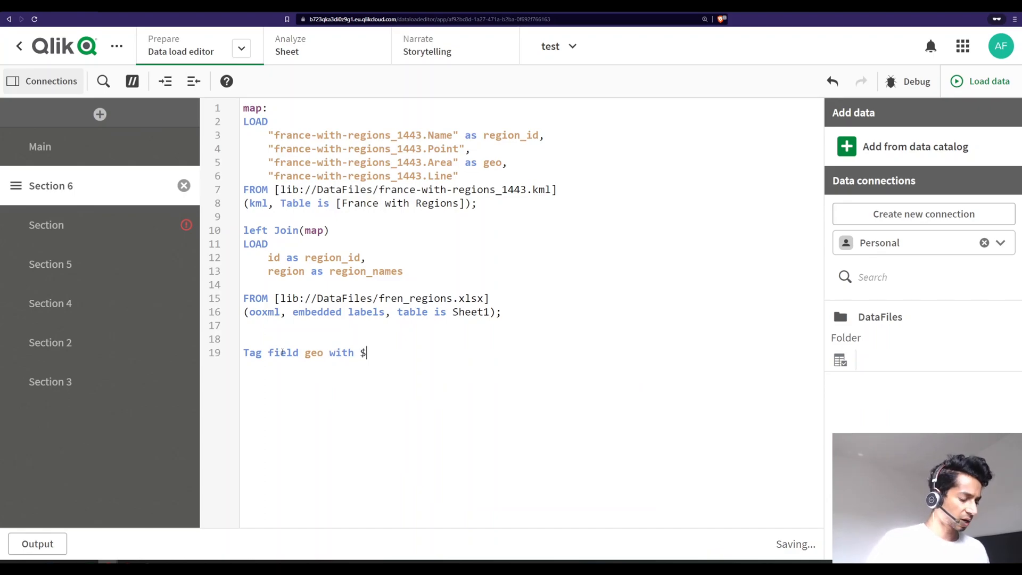
text(geopoint)
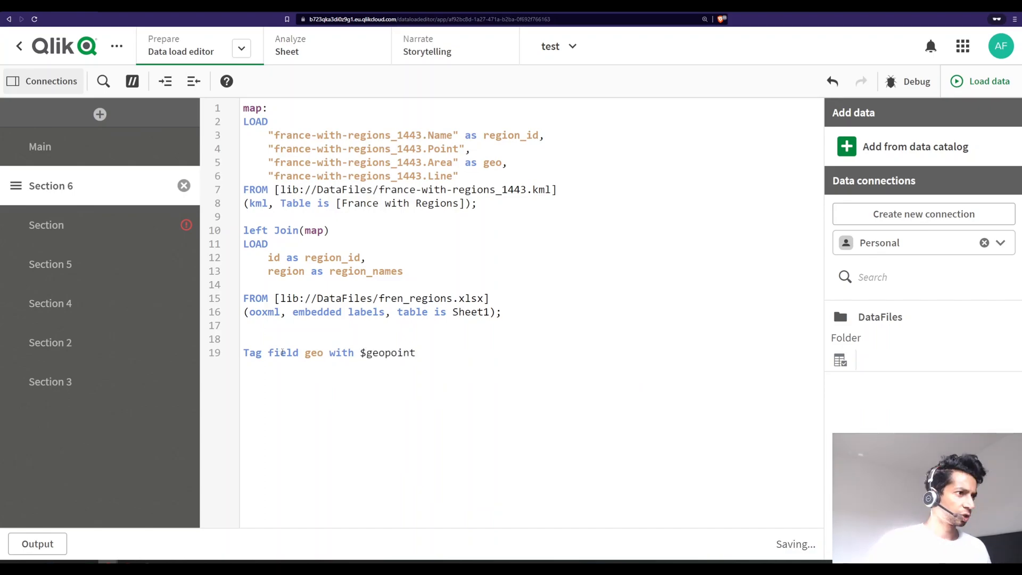
text(;)
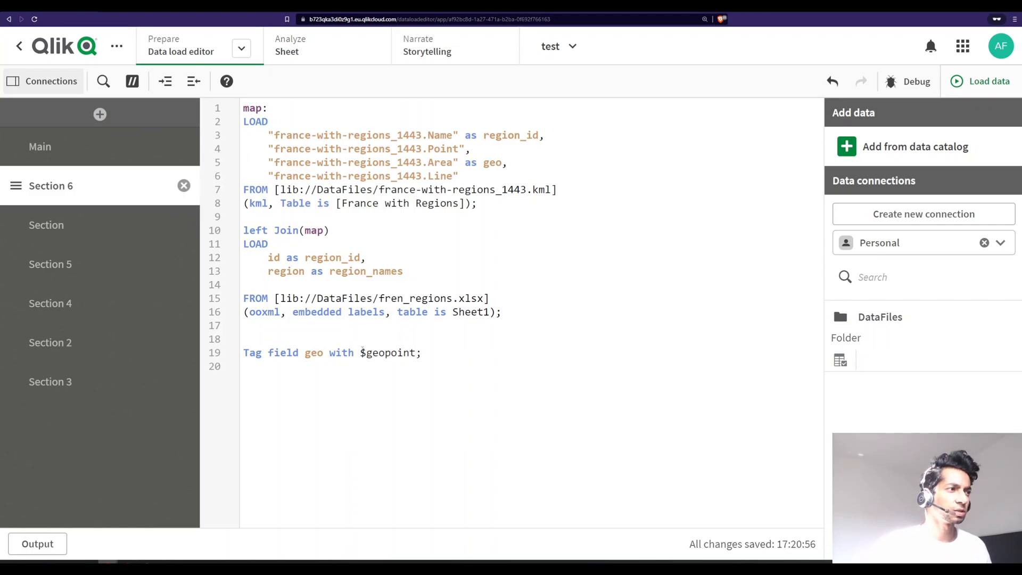
Write 'Tag field region_names with $geoname;' on the next line.
double_click(387, 352)
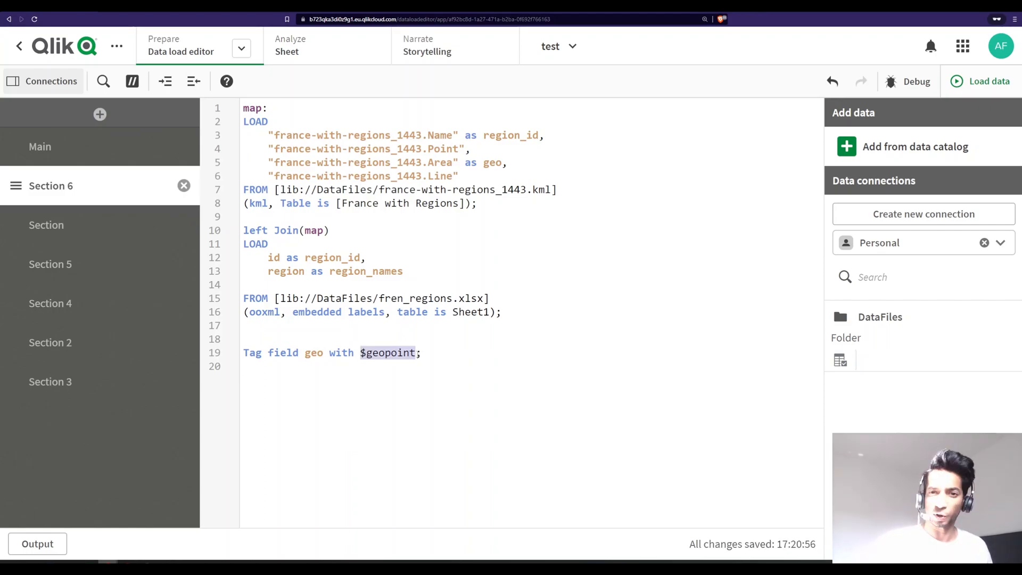
double_click(313, 353)
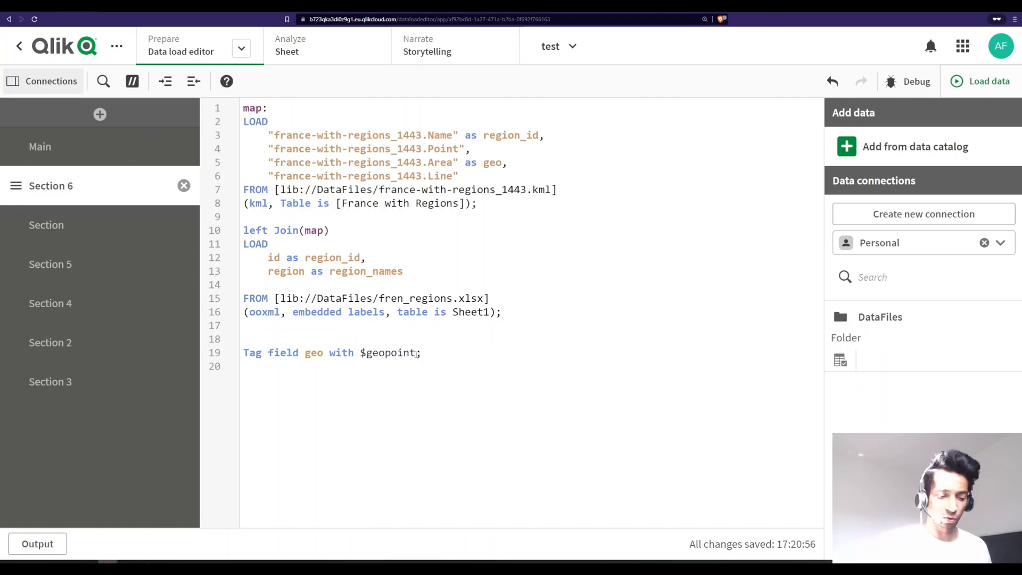
text(Tag)
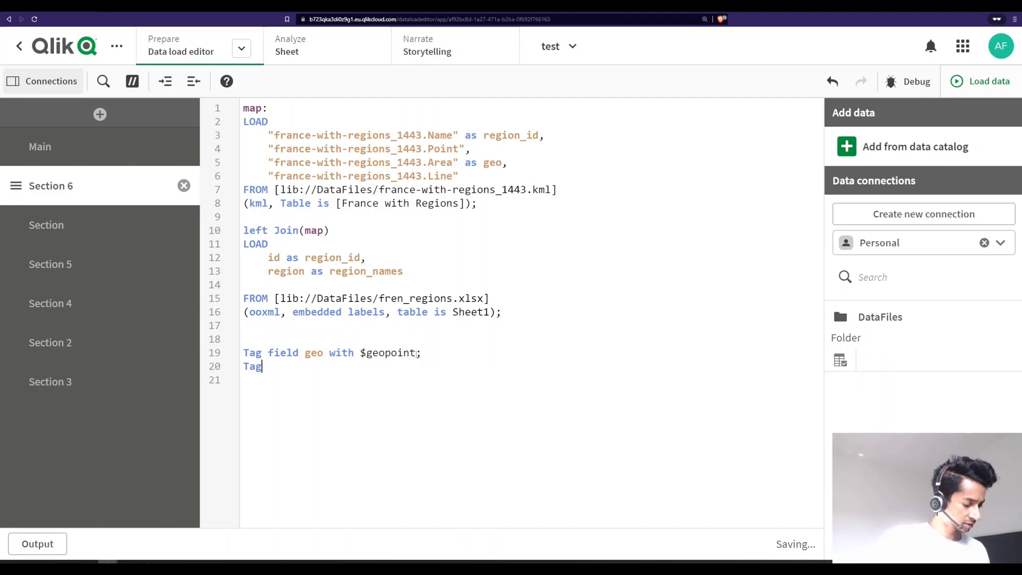
text(field region_names)
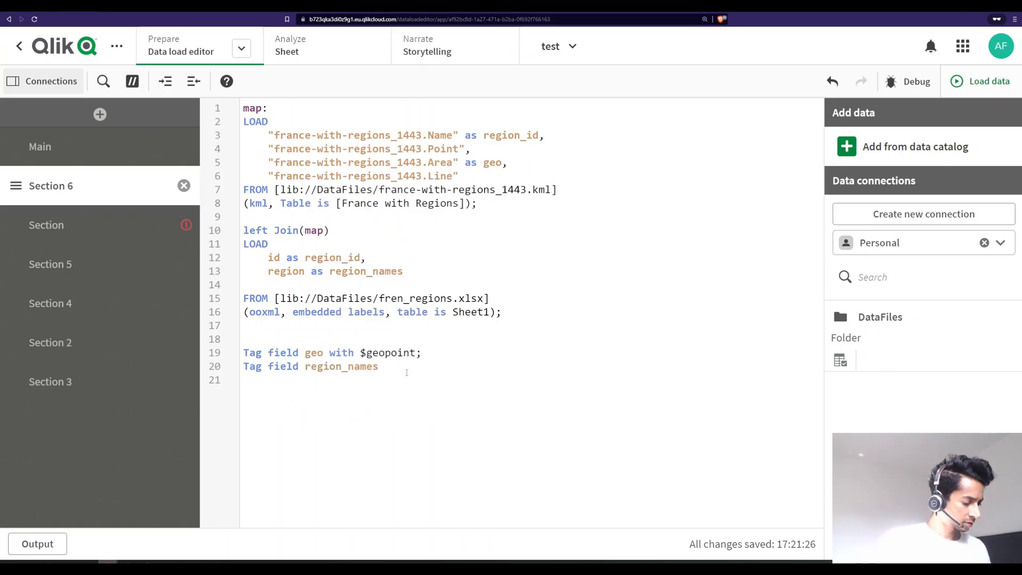
text(with)
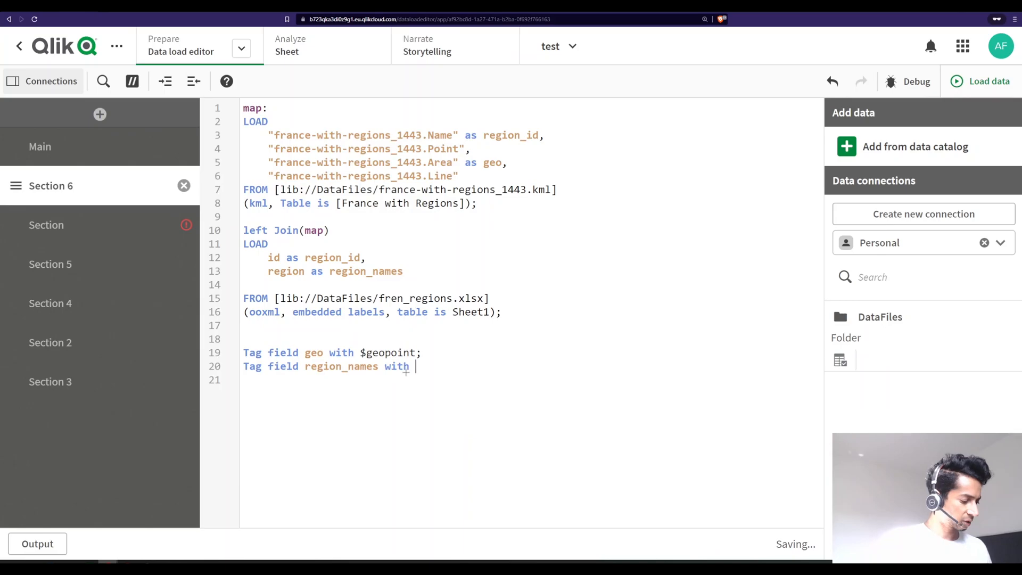
text($ge)
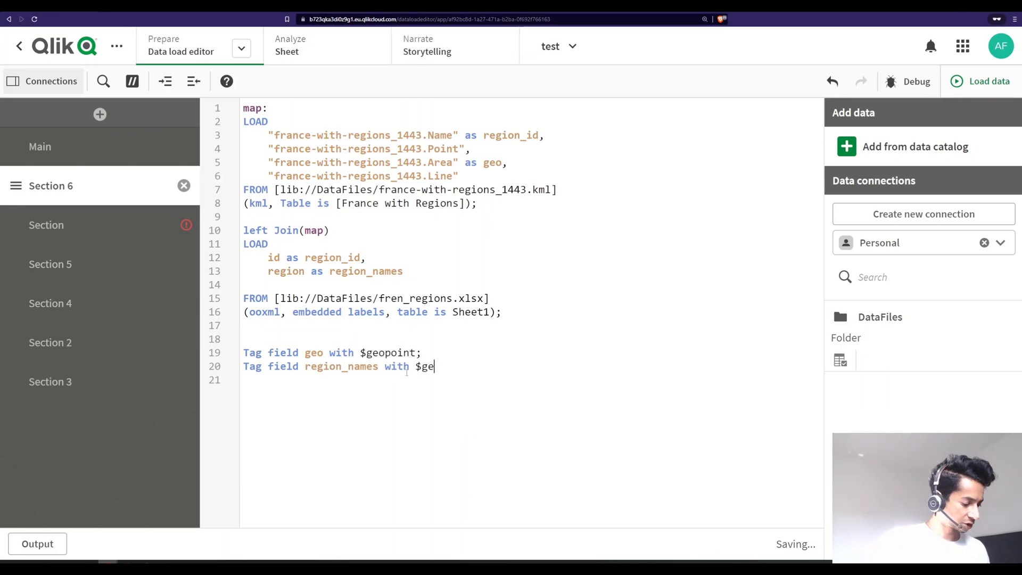
text(oname)
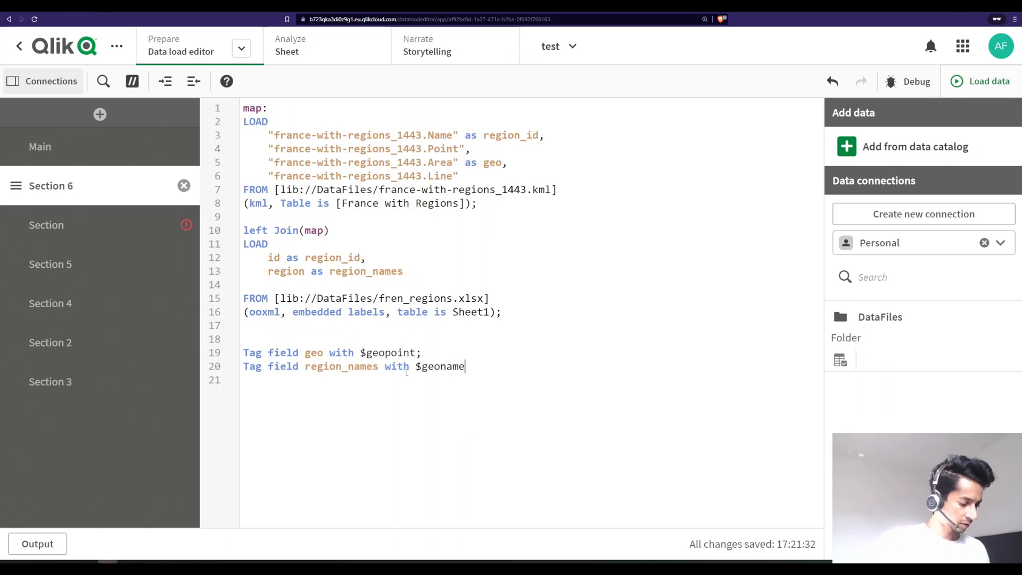
text(;)
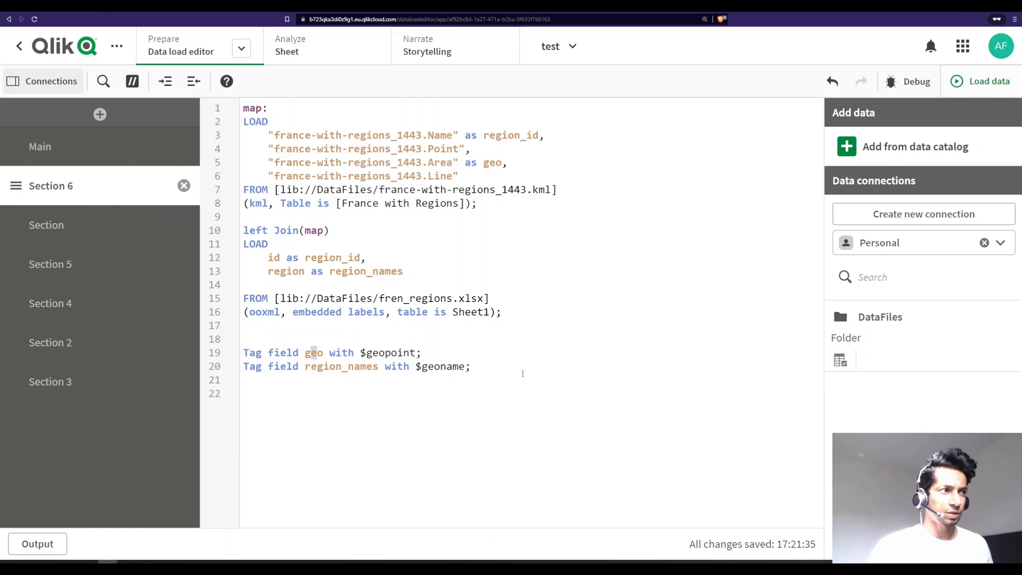
Add a new Area layer to the map chart from its Layers properties.
click(287, 46)
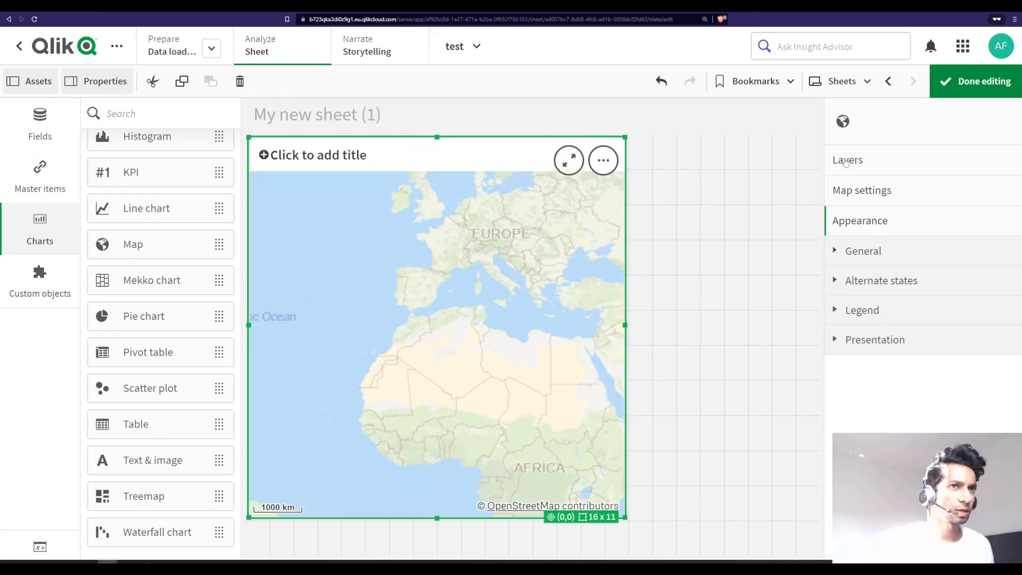
click(848, 160)
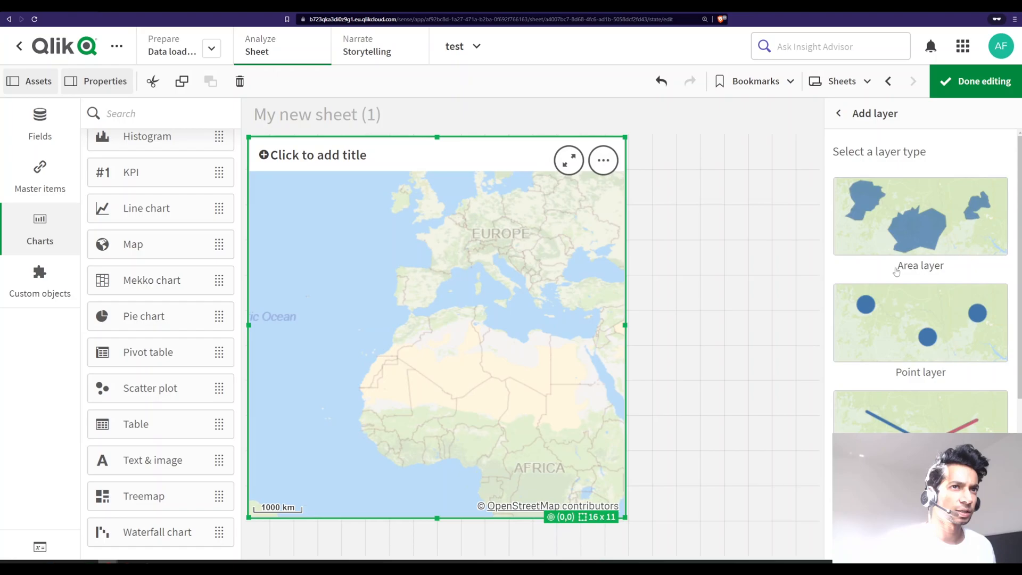
click(920, 216)
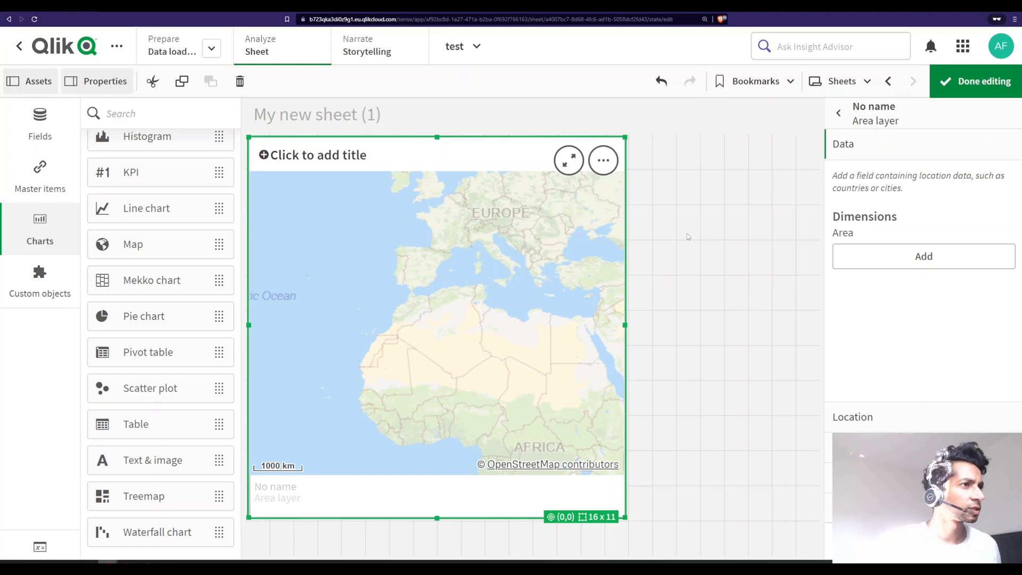
Use region_names as the area layer's dimension, drawing France's regions.
click(923, 256)
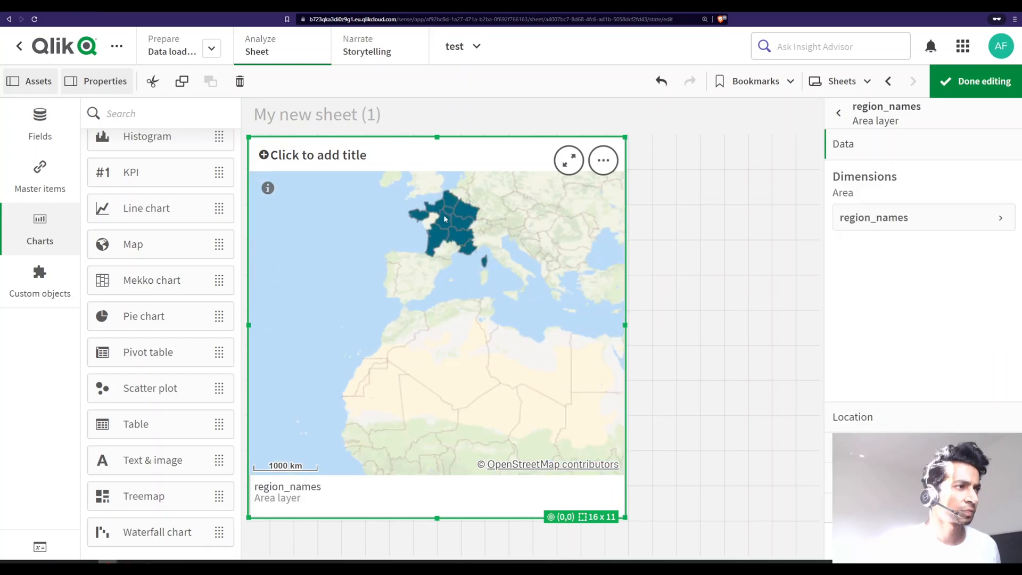
scroll(up, 3)
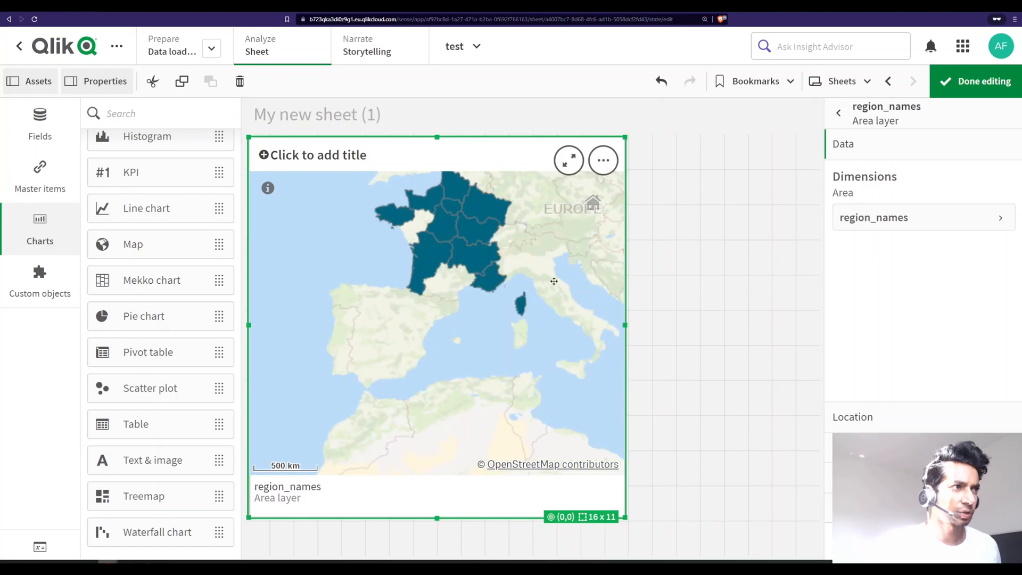
click(839, 113)
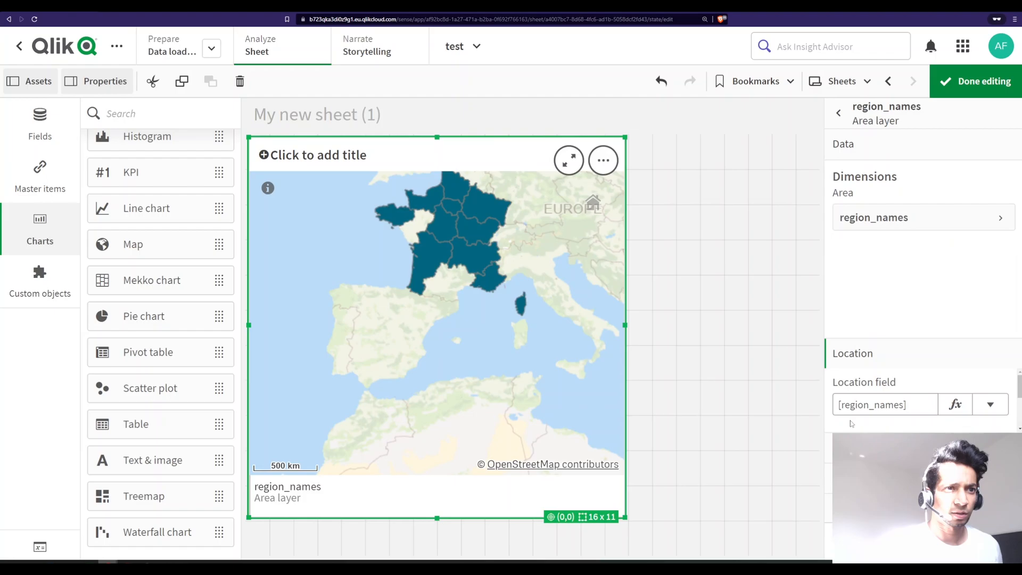
Set the area layer's Location field to geo.
click(996, 404)
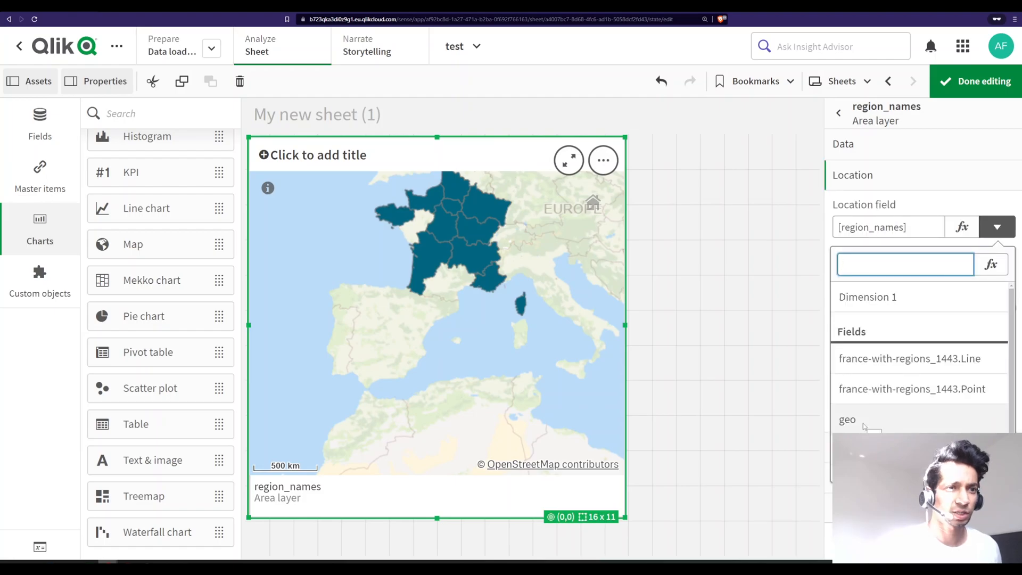
click(848, 419)
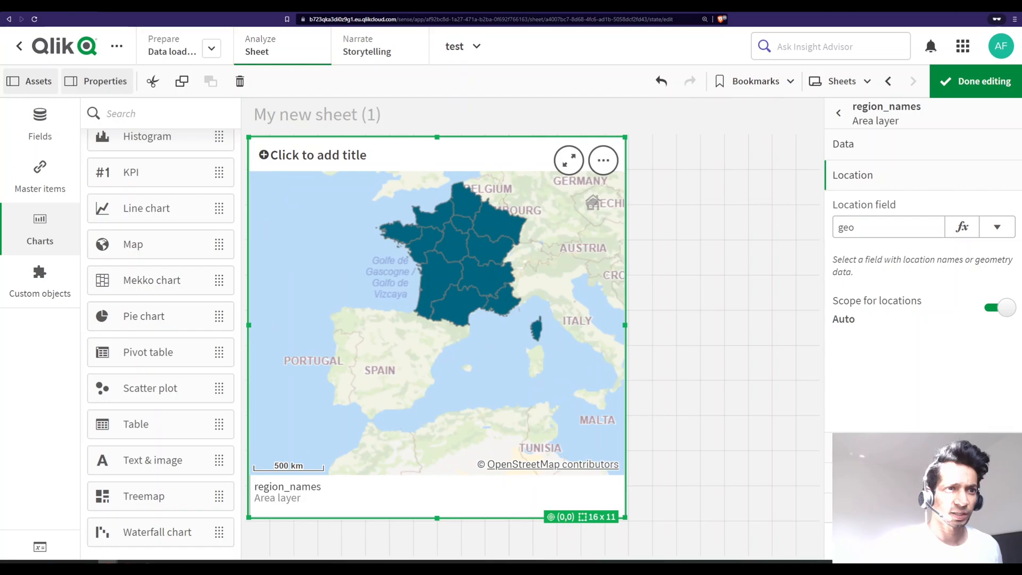
click(848, 204)
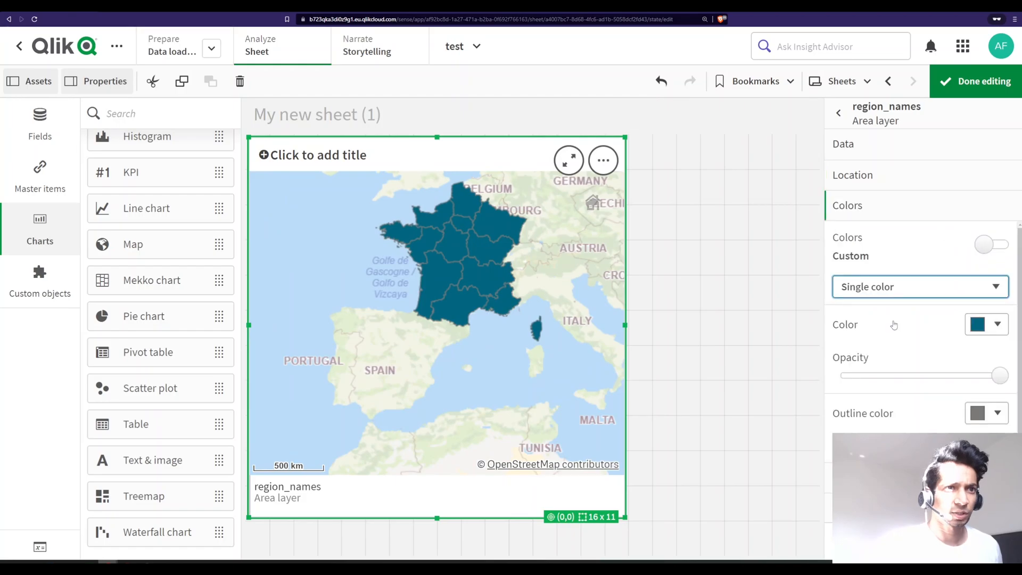
Colour the layer By dimension using region_names instead of a single colour.
click(918, 286)
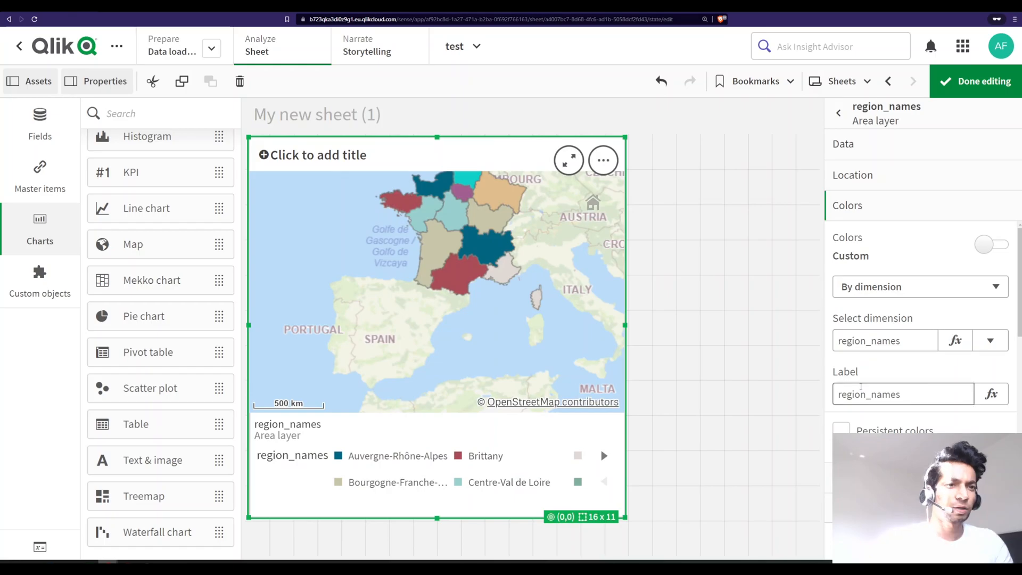
click(991, 244)
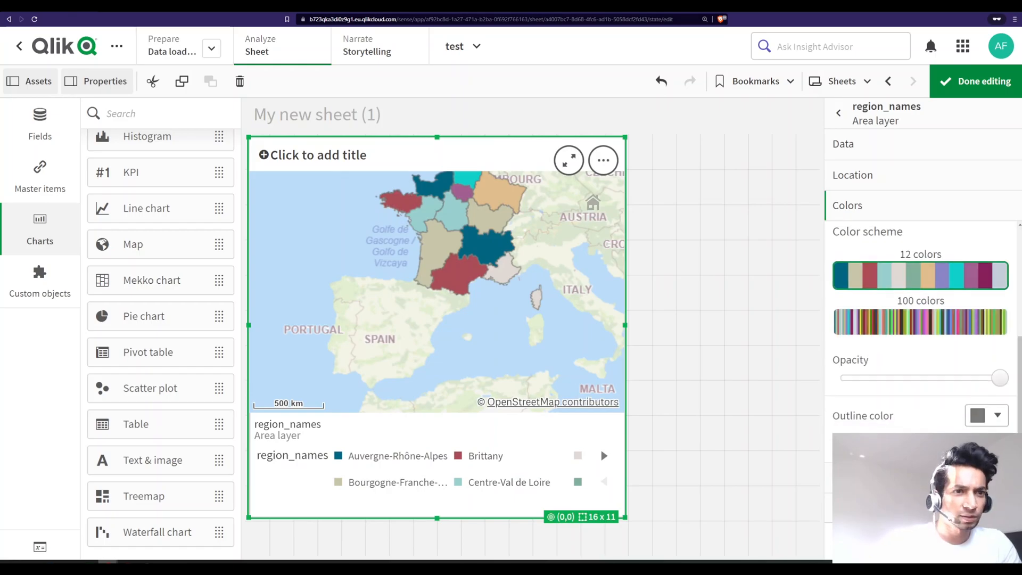
scroll(down, 3)
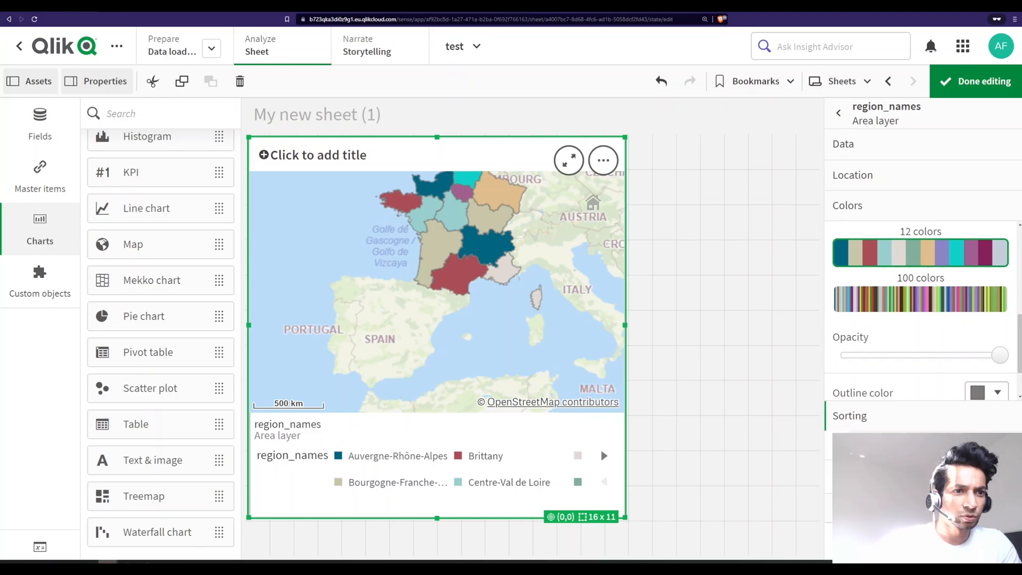
click(848, 205)
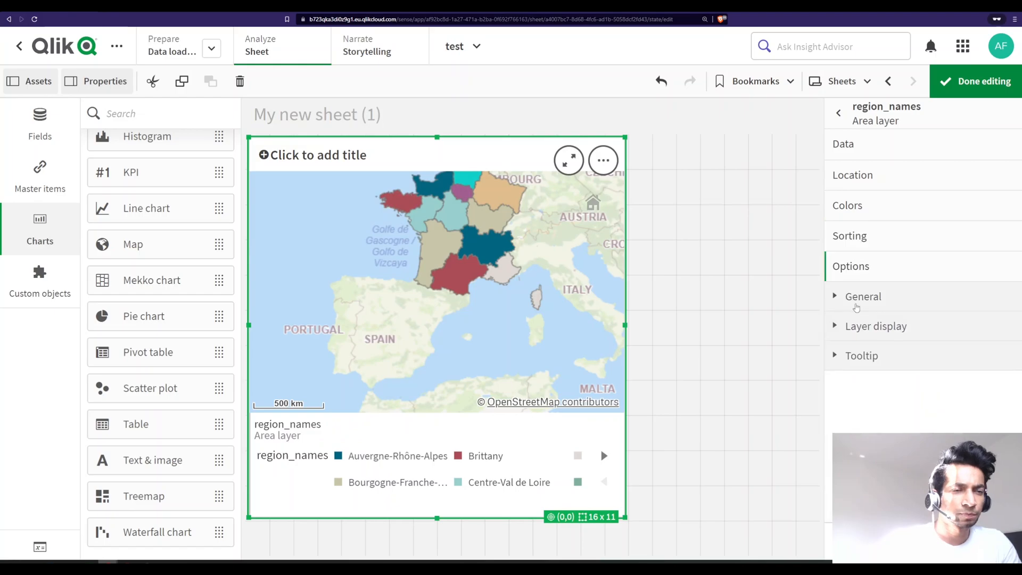
Switch Show label on under General so each region shows its name.
click(862, 355)
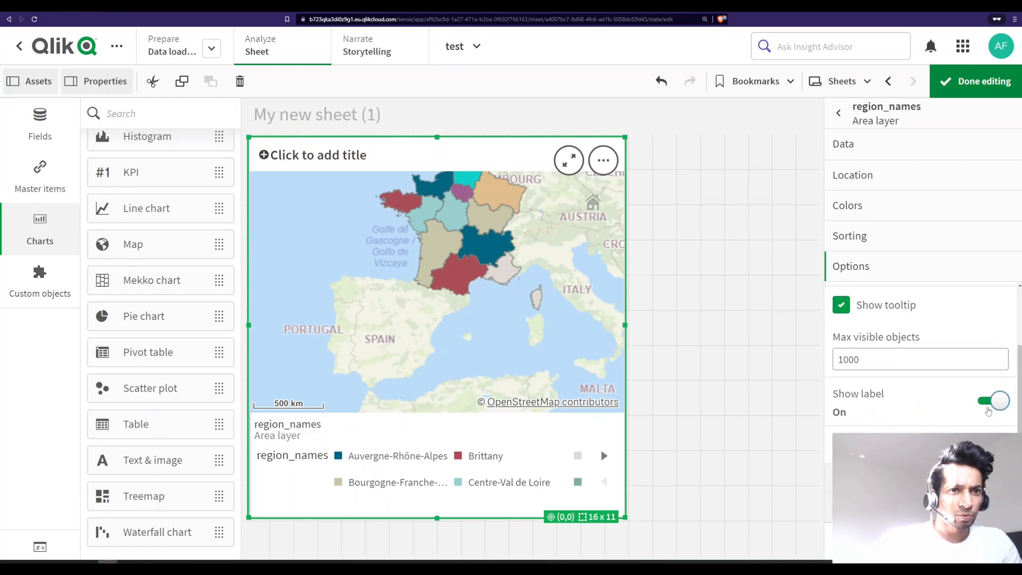
click(994, 401)
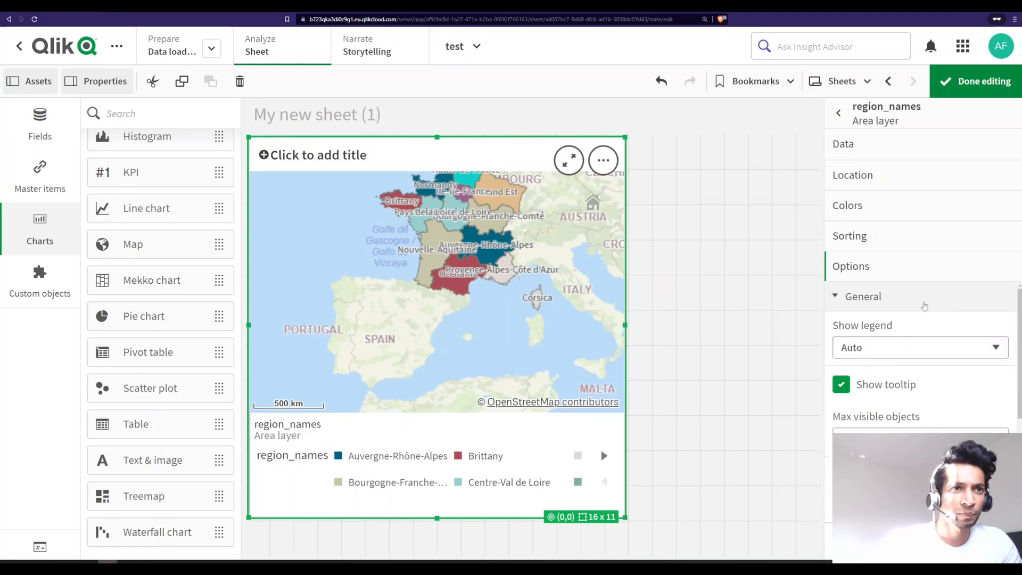
click(863, 296)
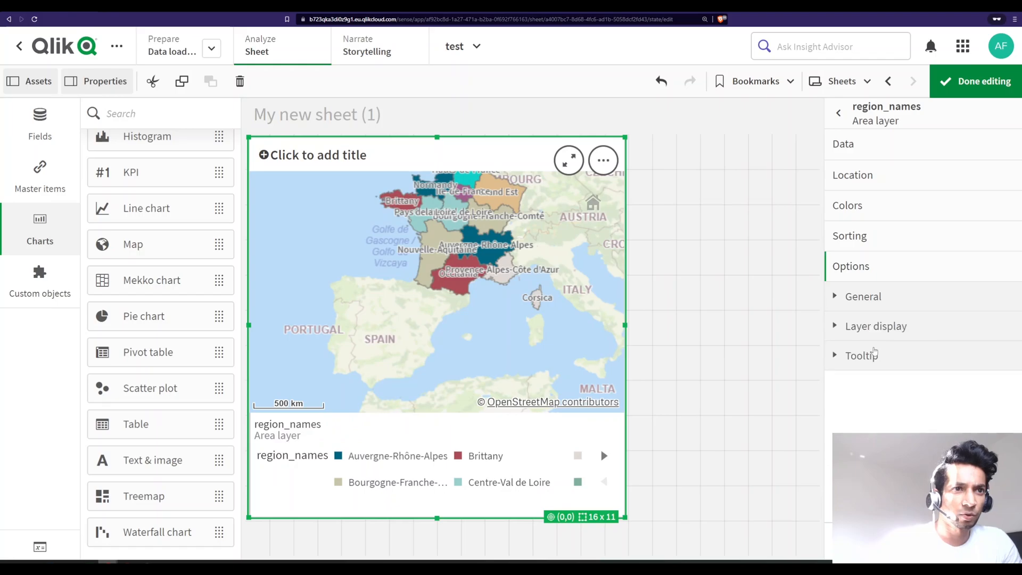
click(863, 296)
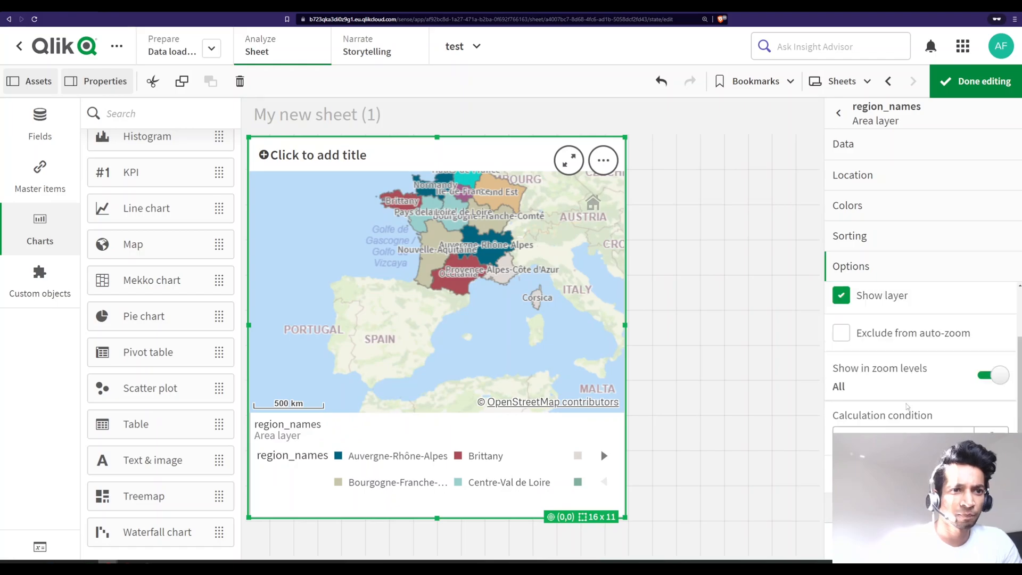
click(851, 267)
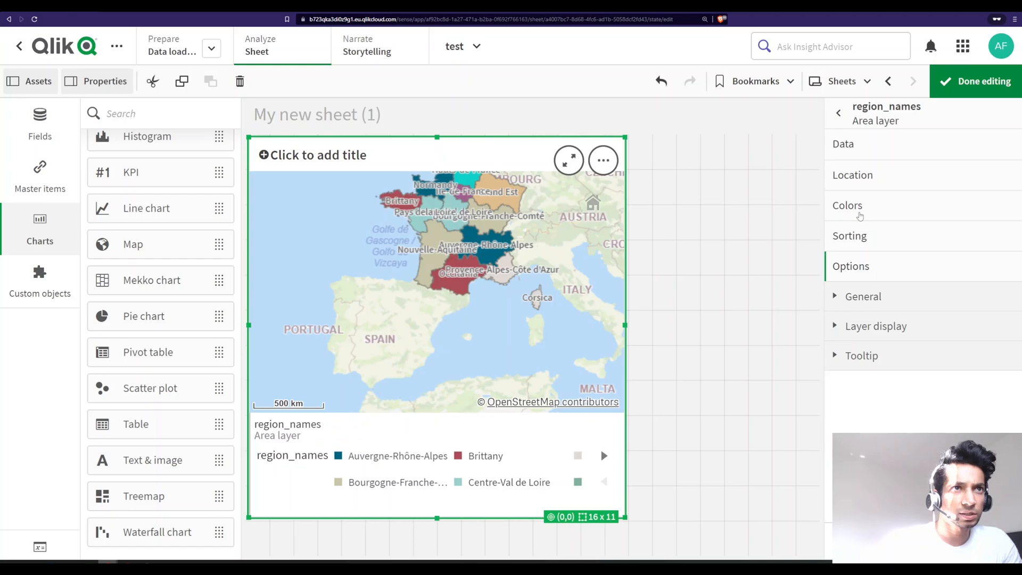
click(839, 113)
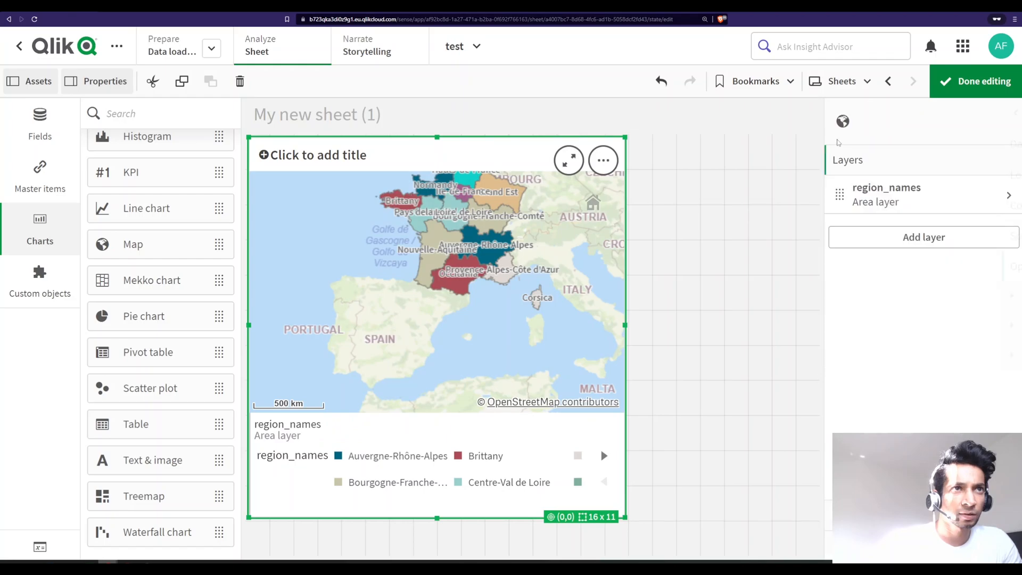
Set the map's Base map to None, leaving the regions on a blank background.
click(843, 121)
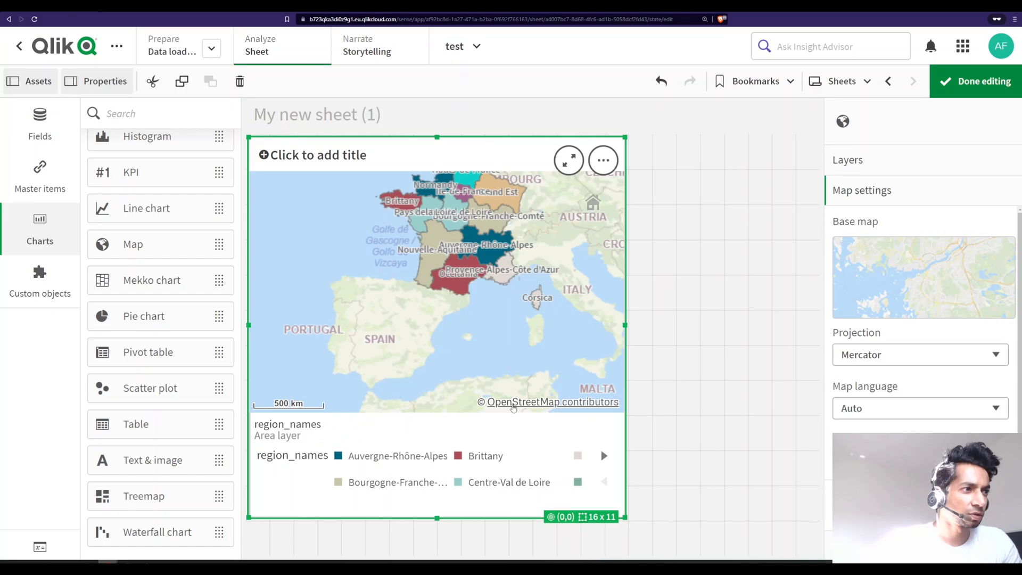
mouse_move(415, 315)
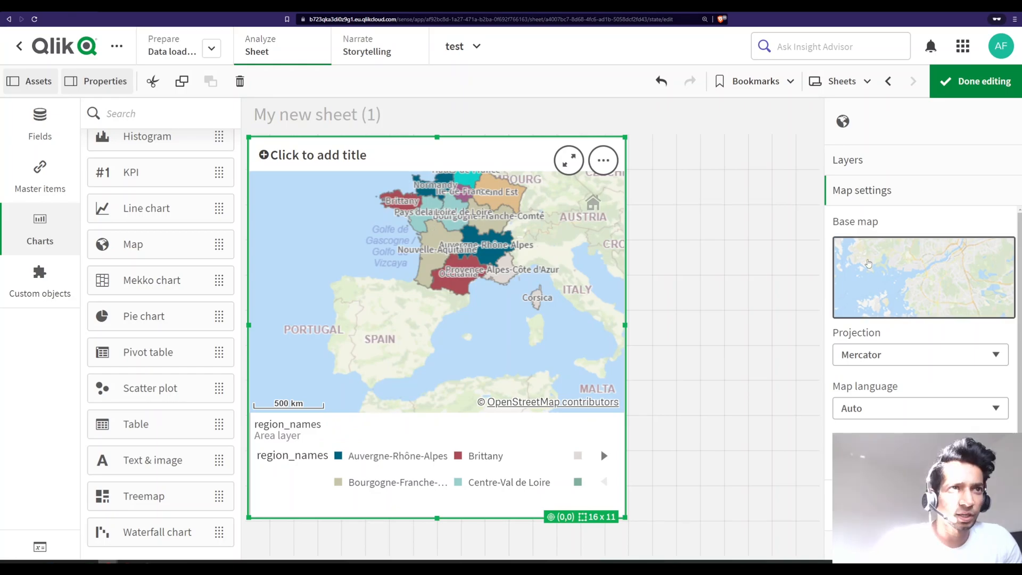
click(924, 276)
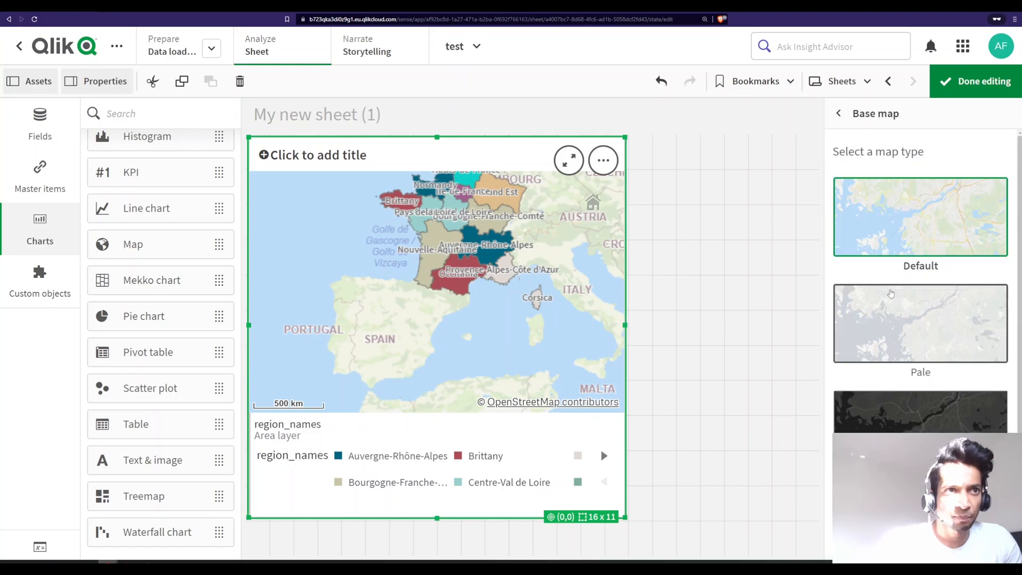
scroll(down, 3)
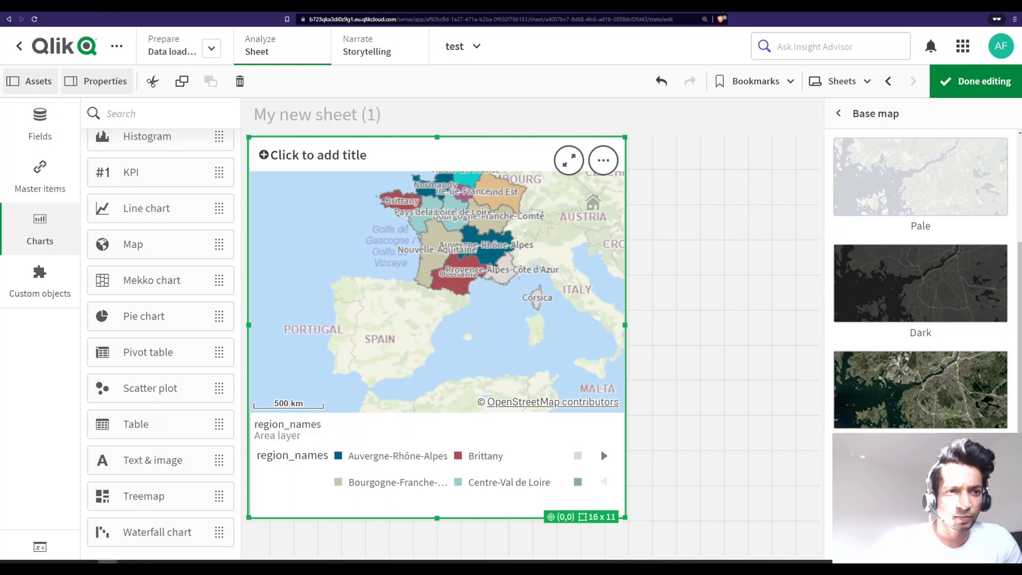
scroll(up, 3)
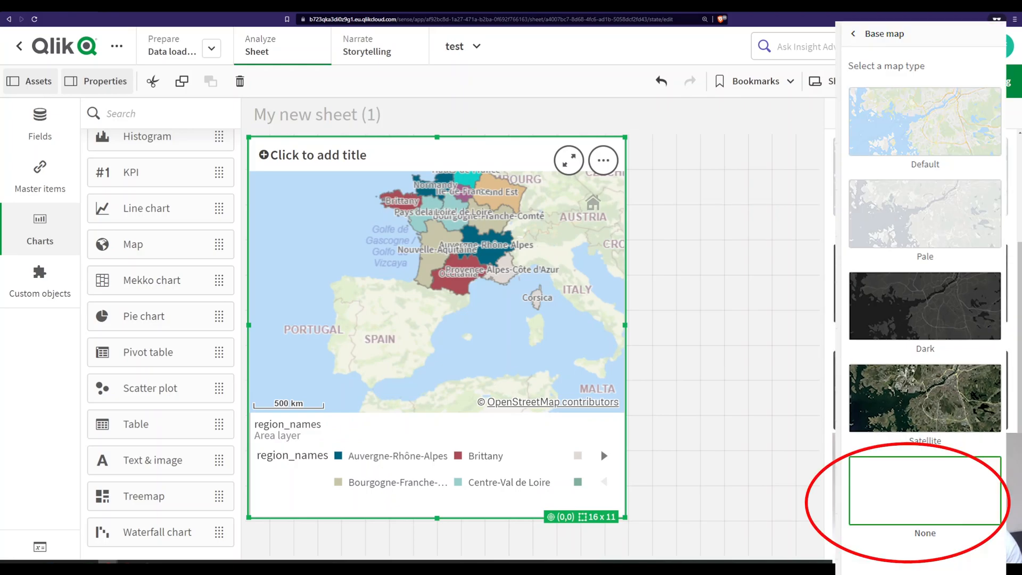
click(924, 491)
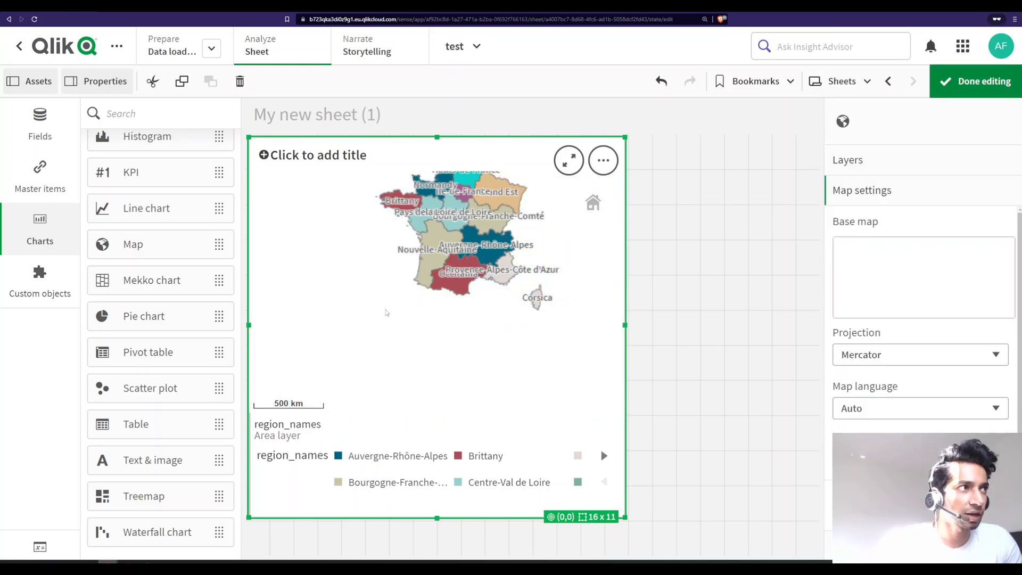
Zoom and pan until mainland France fits the chart, check it outside editing, then return to editing.
scroll(down, 3)
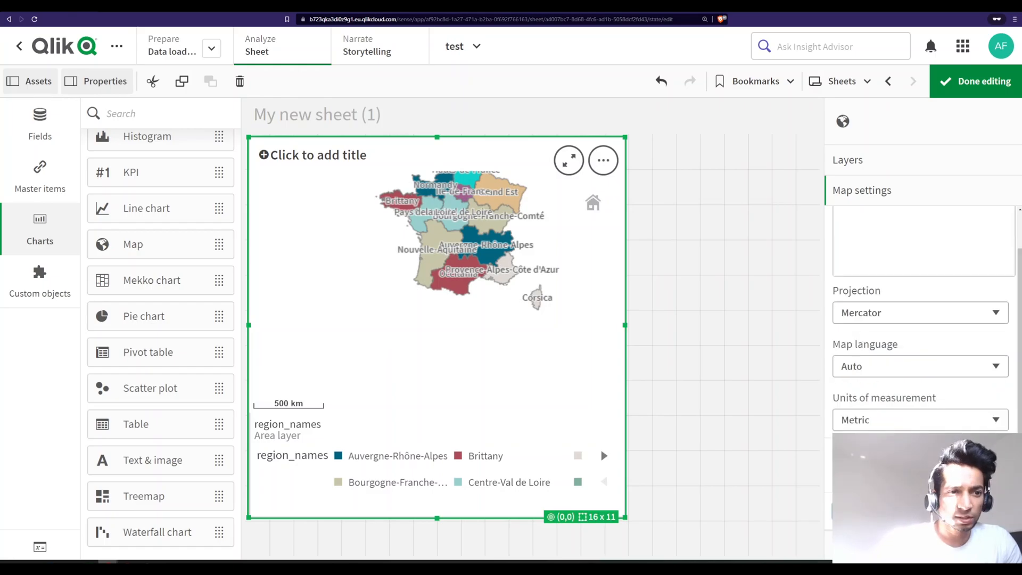
scroll(up, 3)
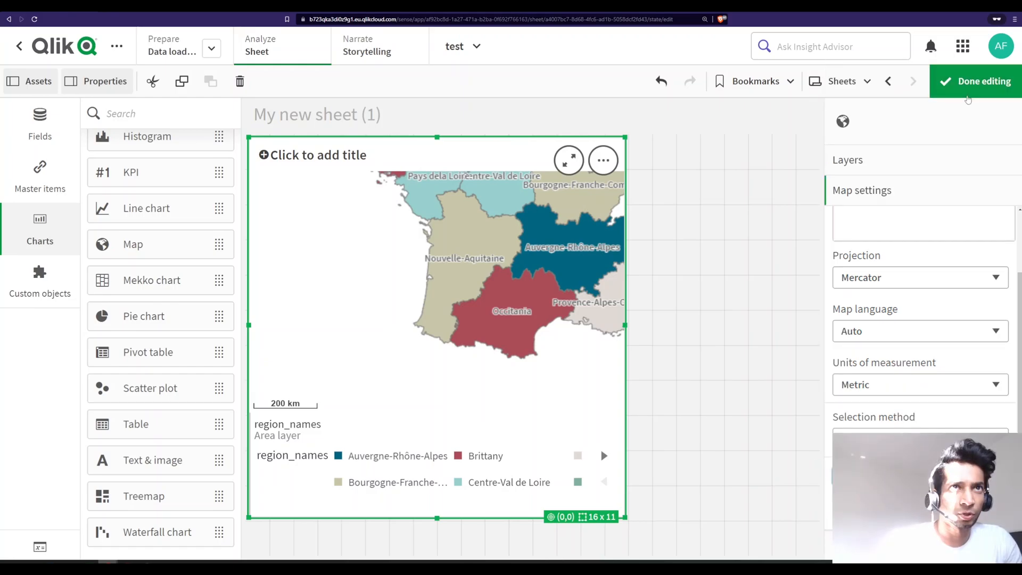
click(975, 81)
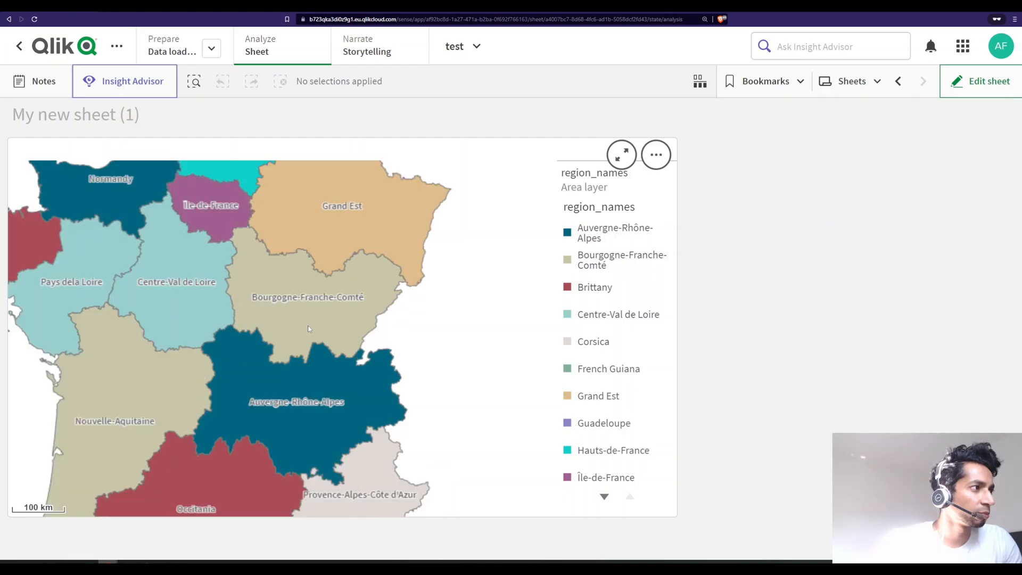
scroll(down, 3)
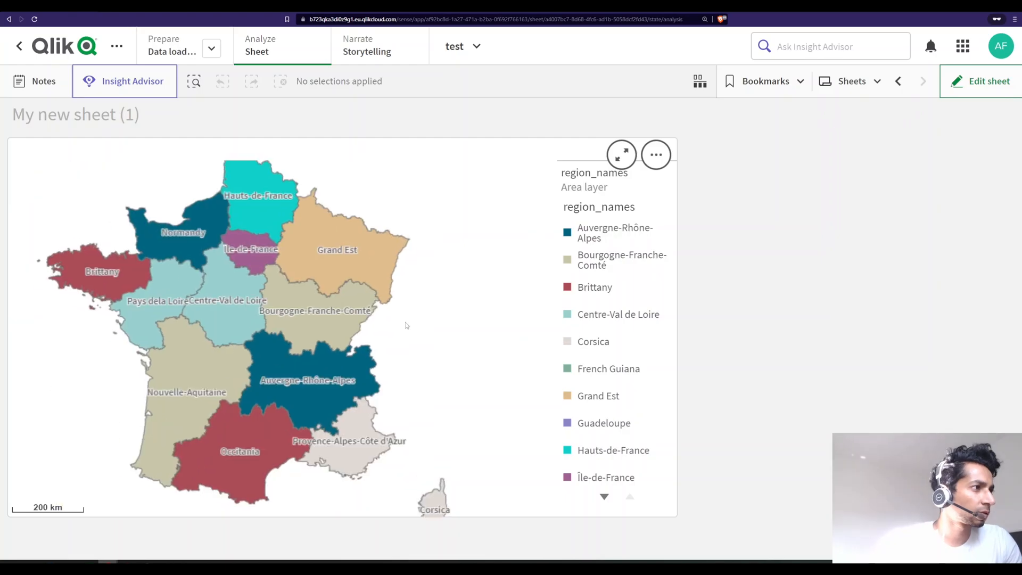
mouse_move(303, 307)
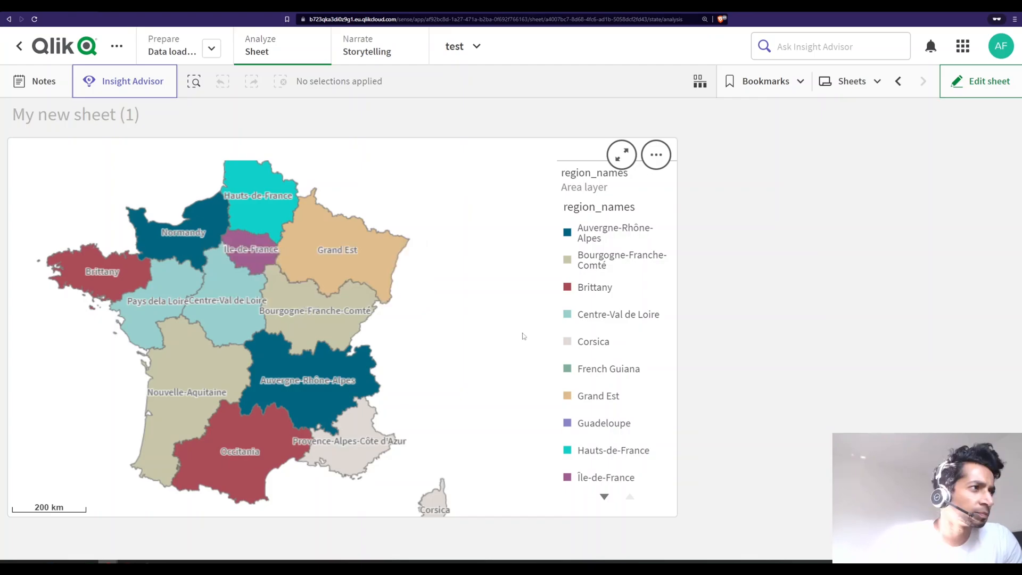
mouse_move(425, 335)
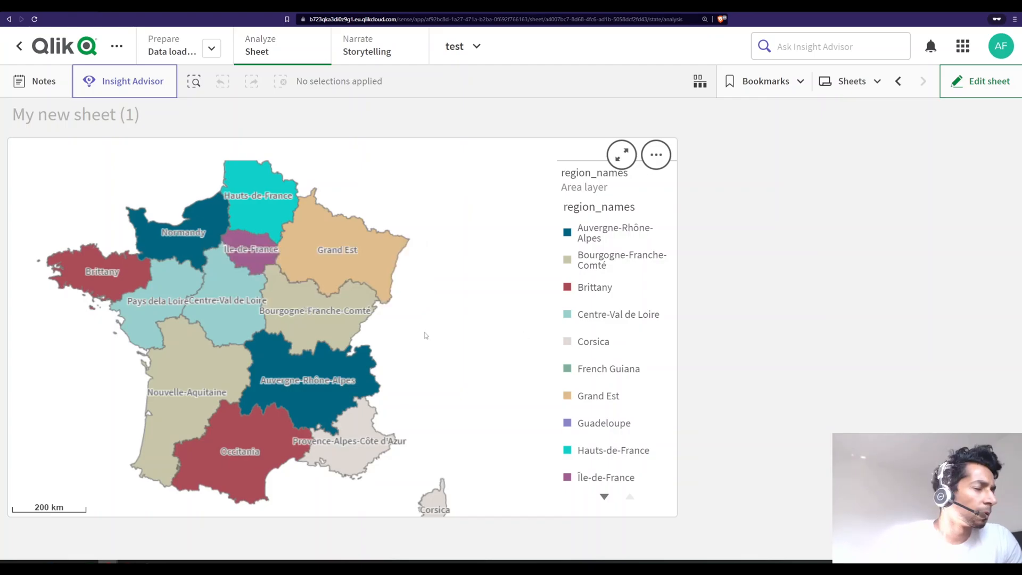
mouse_move(174, 218)
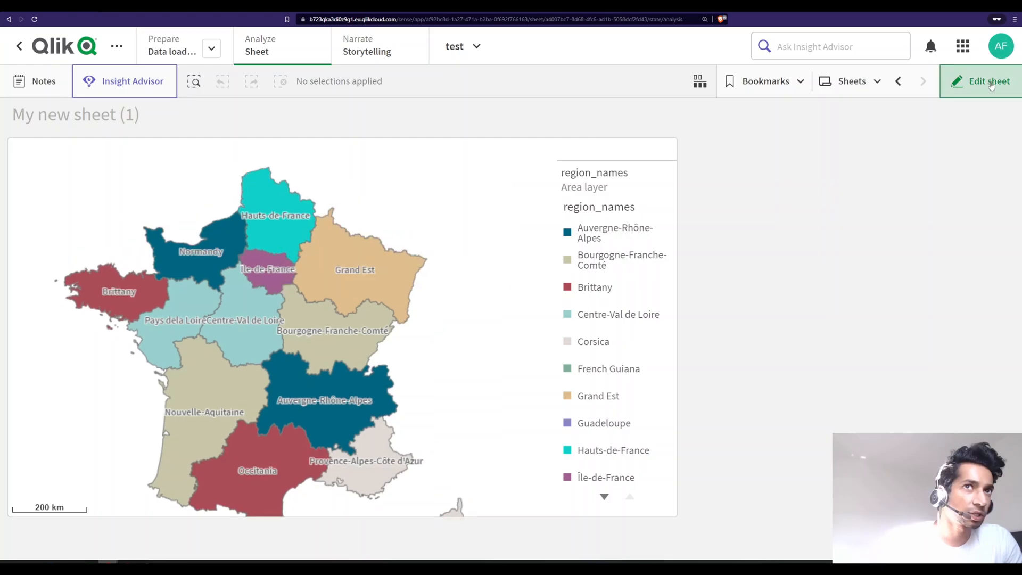
click(988, 81)
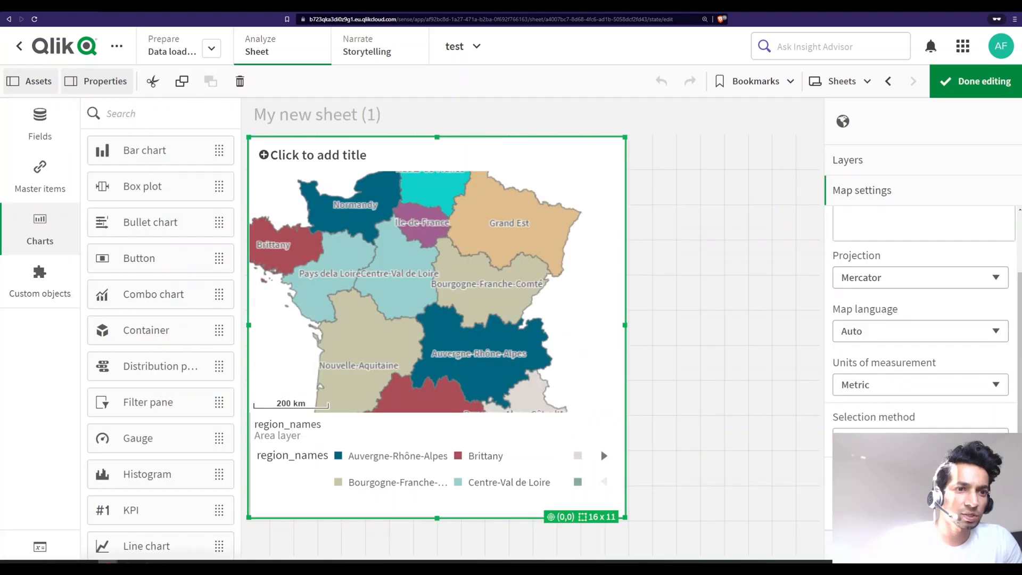
Store the France framing as the map's default view, verify it on the sheet, and resume editing.
scroll(down, 3)
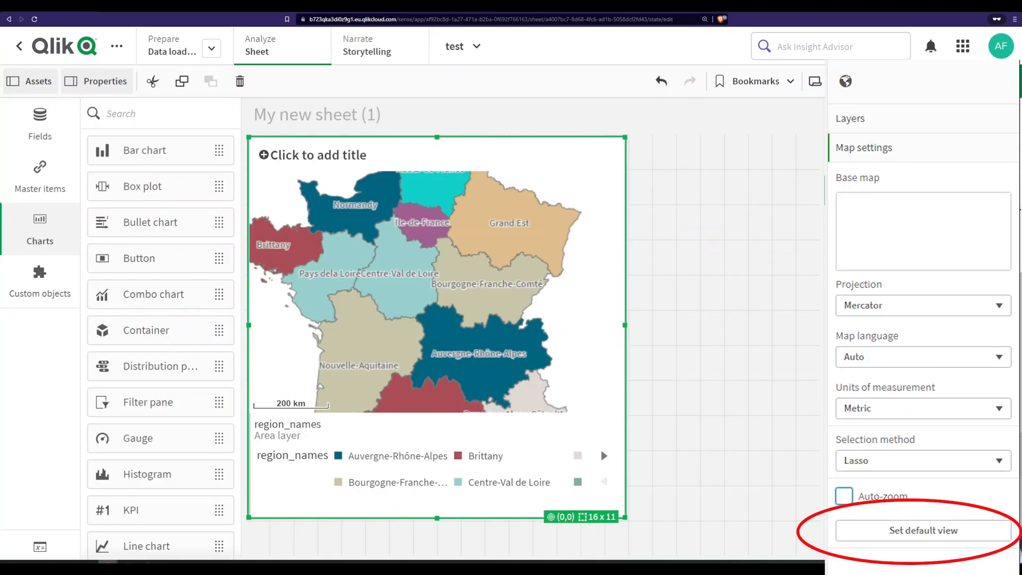
mouse_move(655, 328)
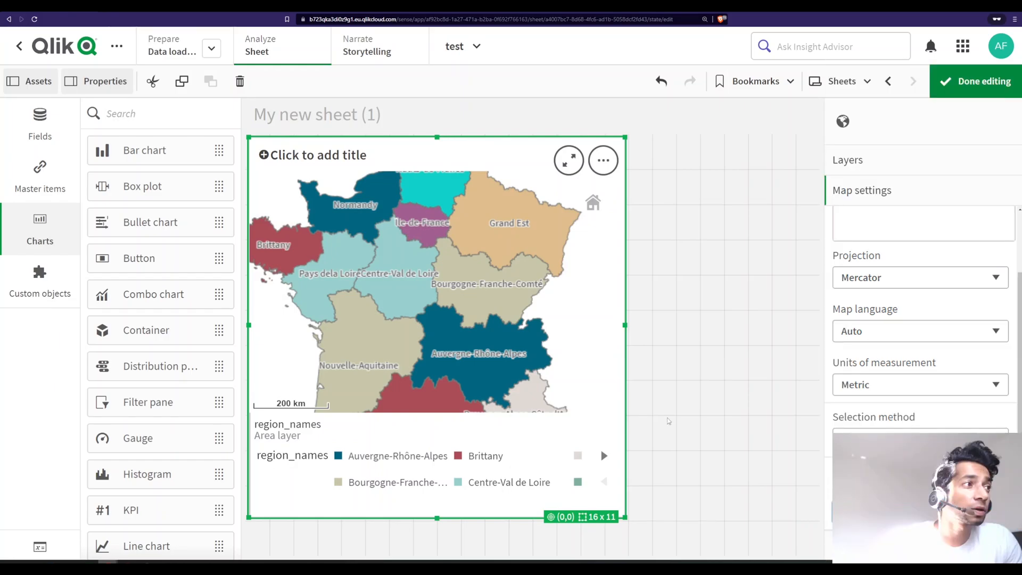
mouse_move(494, 333)
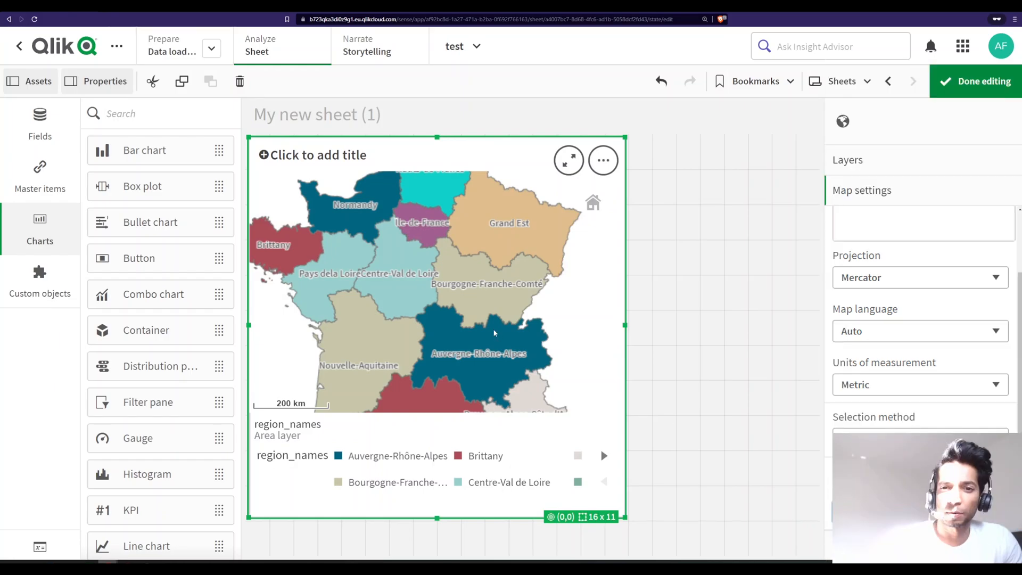
click(975, 81)
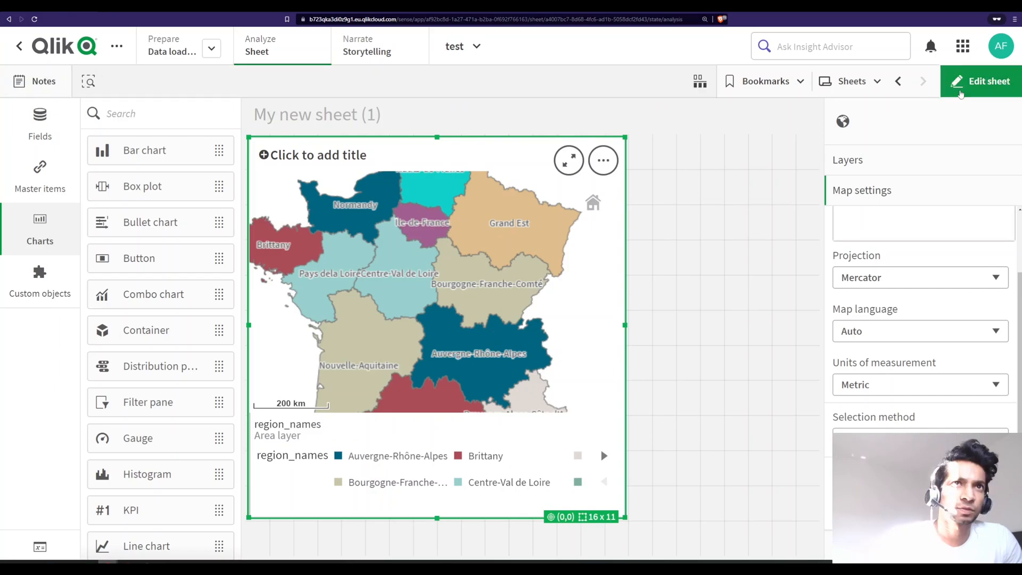
click(981, 81)
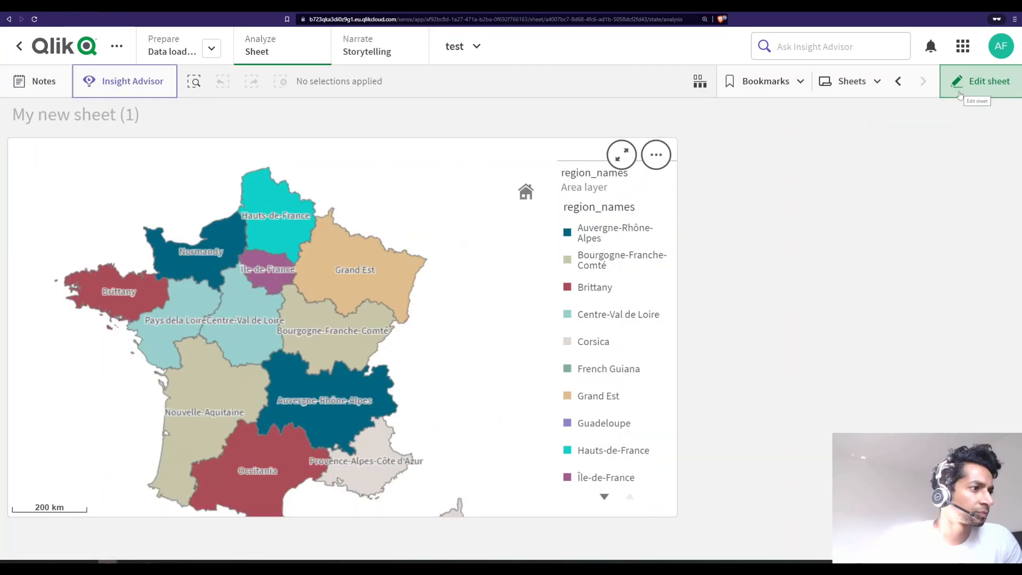
click(990, 81)
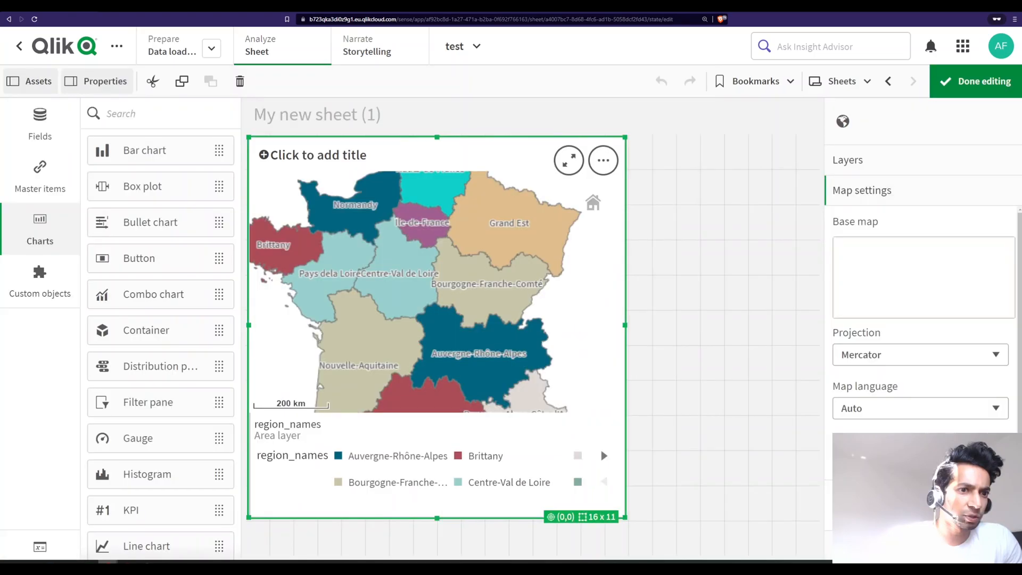
Switch Show legend off under Appearance > Presentation so the regions fill the chart.
click(860, 220)
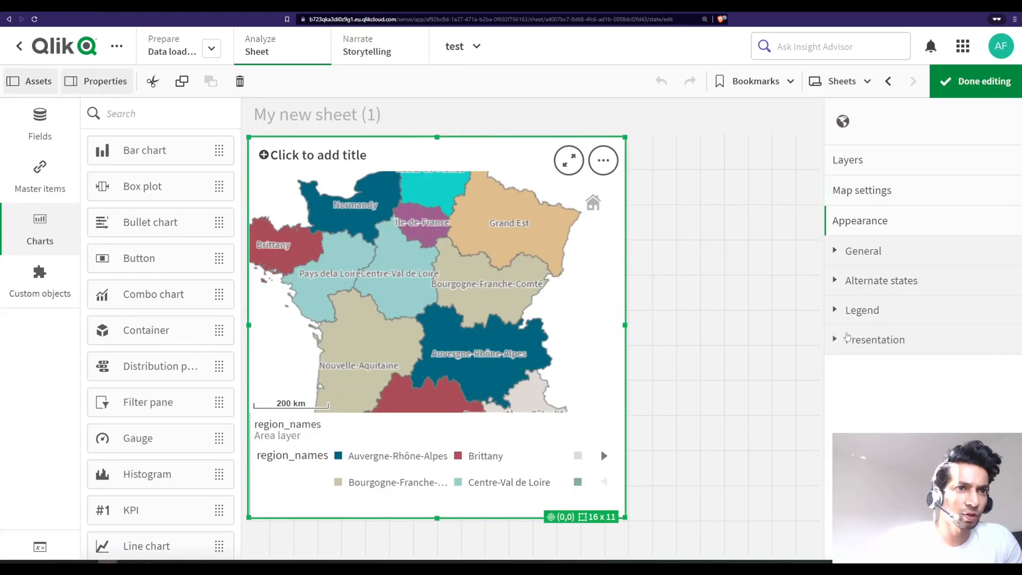
click(874, 339)
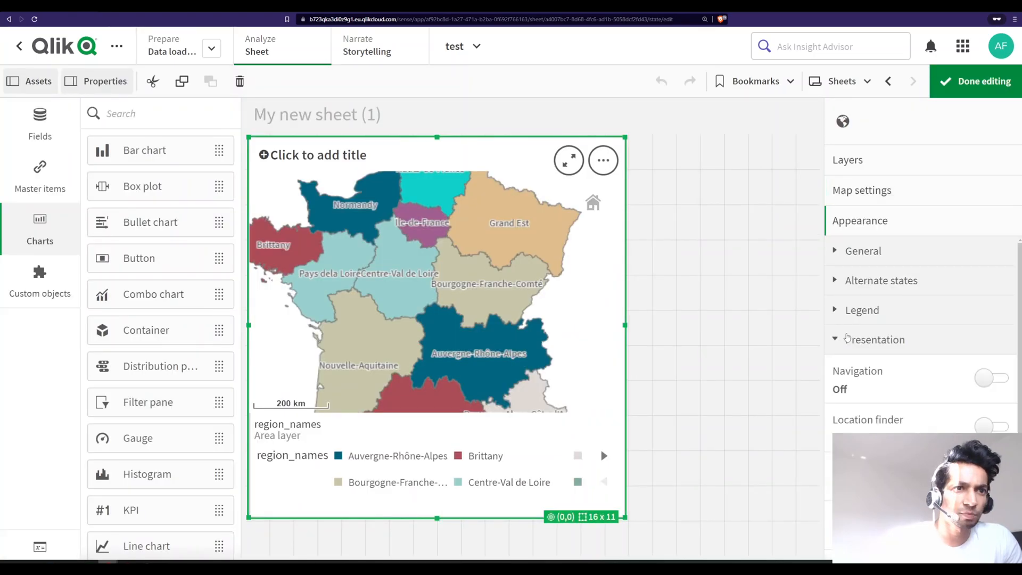
scroll(down, 3)
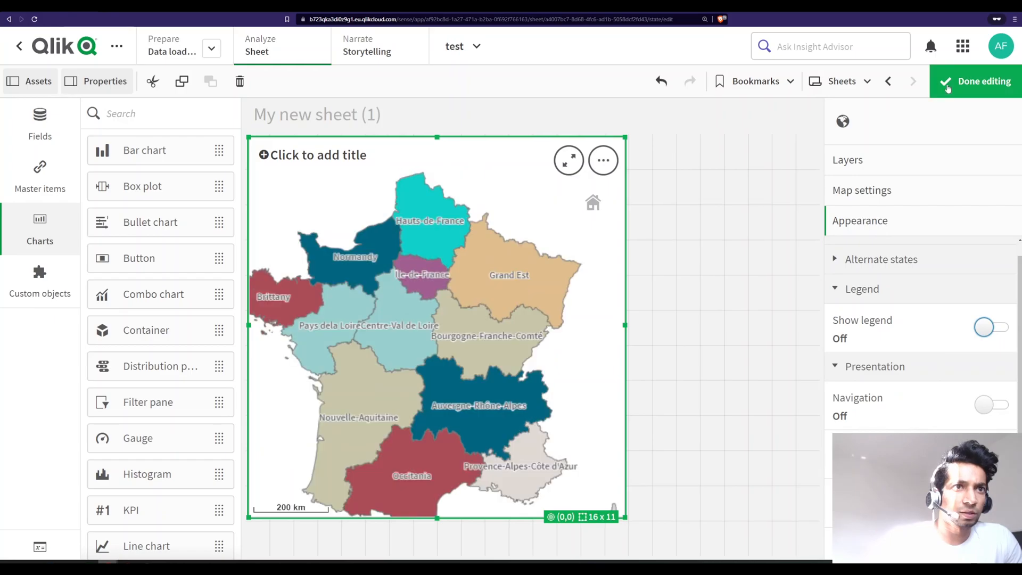
Finish editing to show the labelled, legend-free France regions map on the sheet.
click(974, 81)
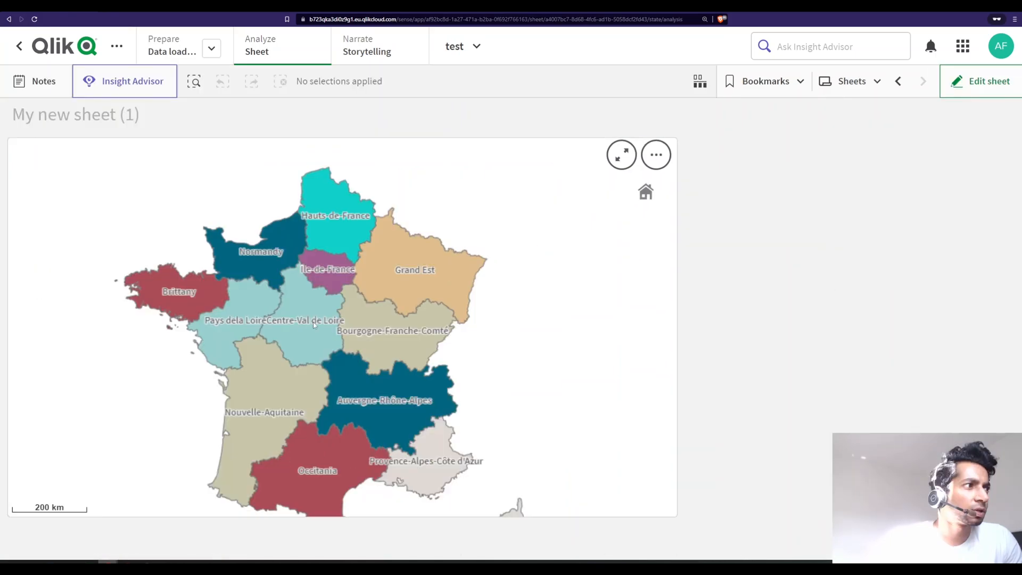
mouse_move(329, 397)
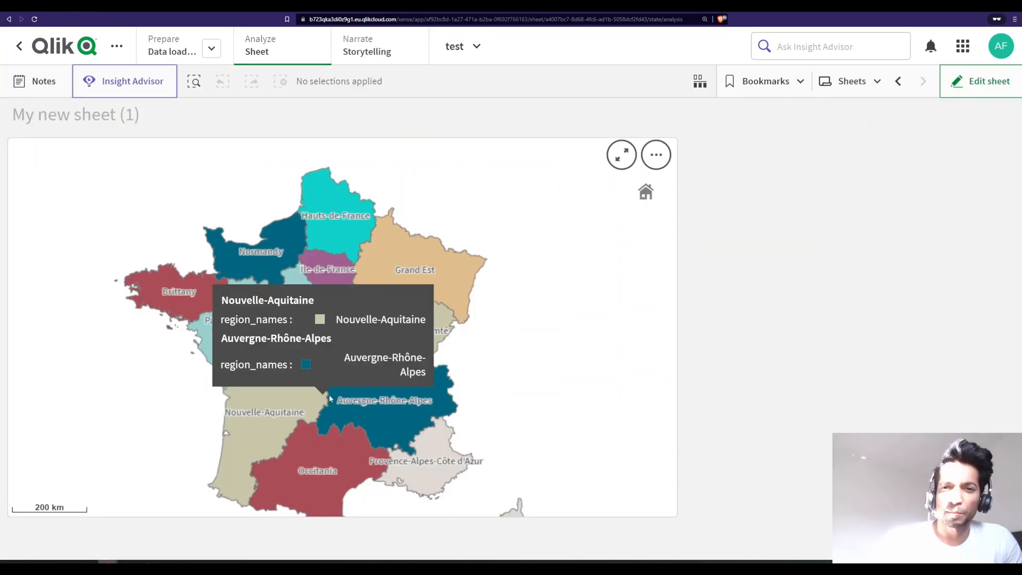
mouse_move(456, 337)
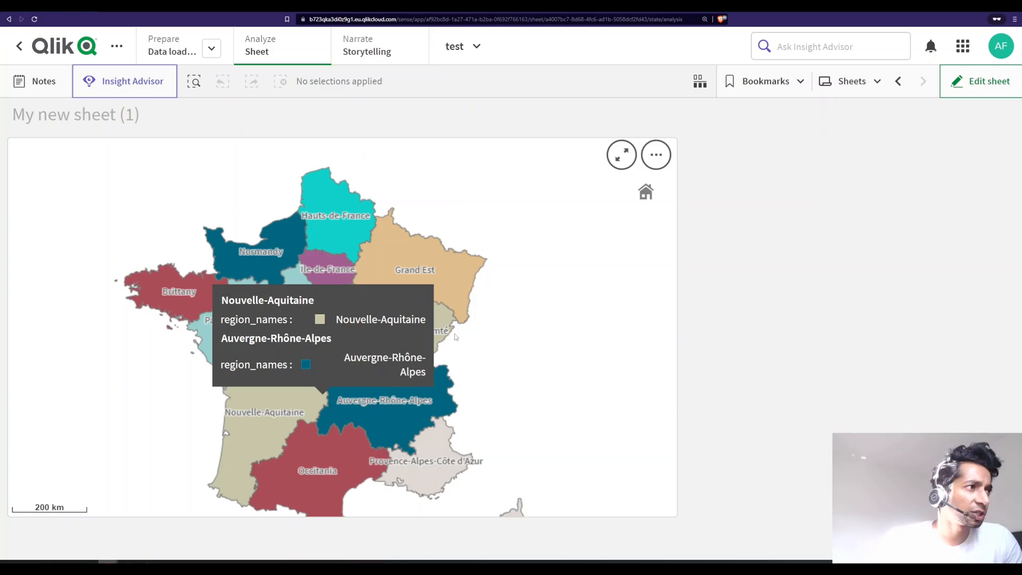
mouse_move(414, 267)
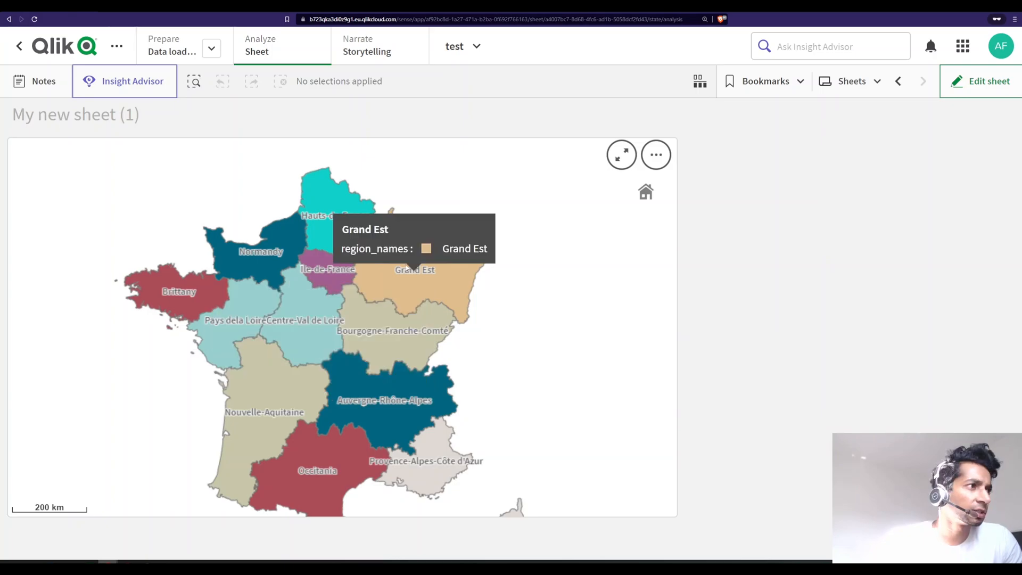
mouse_move(250, 309)
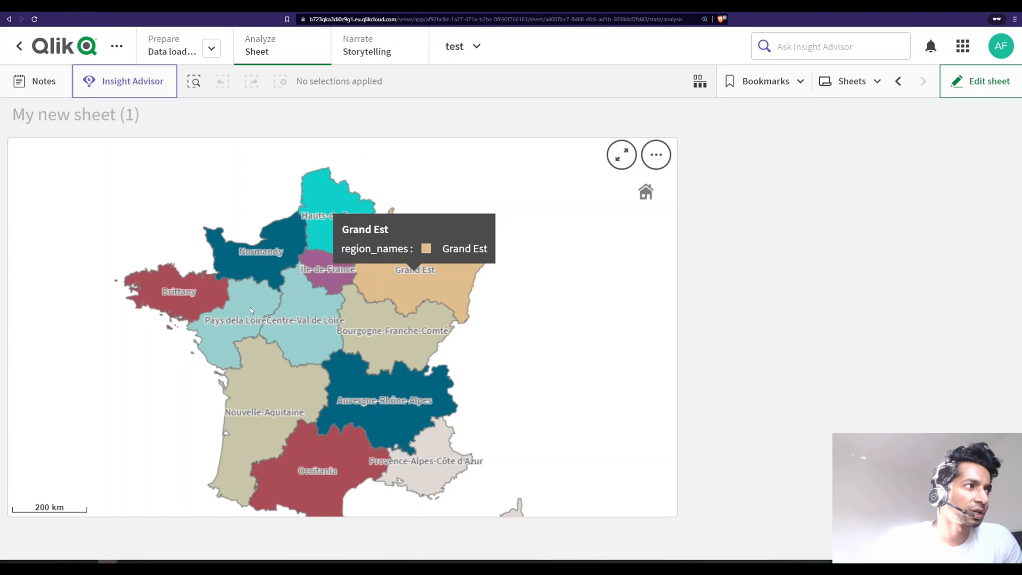
mouse_move(724, 267)
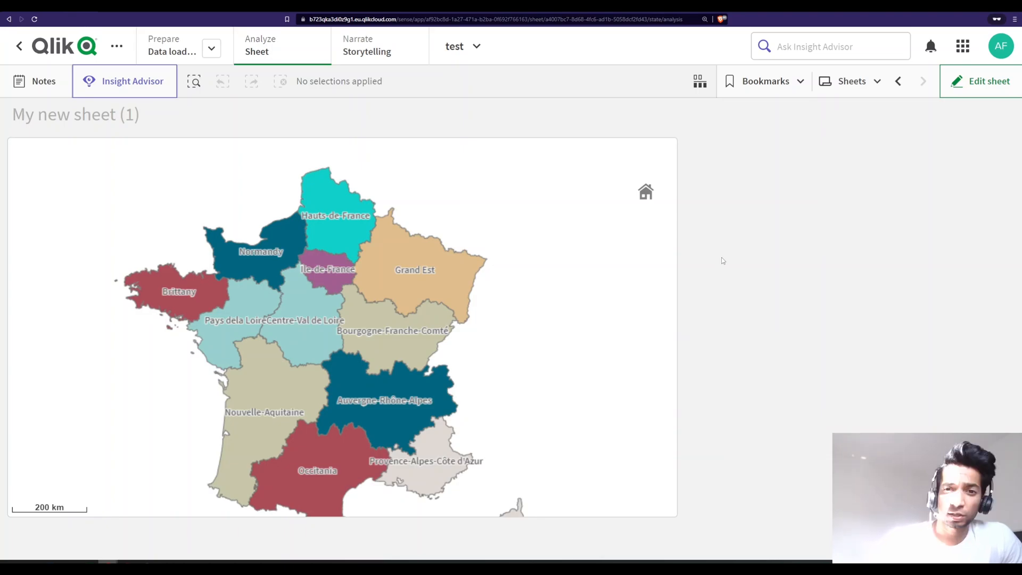
mouse_move(397, 423)
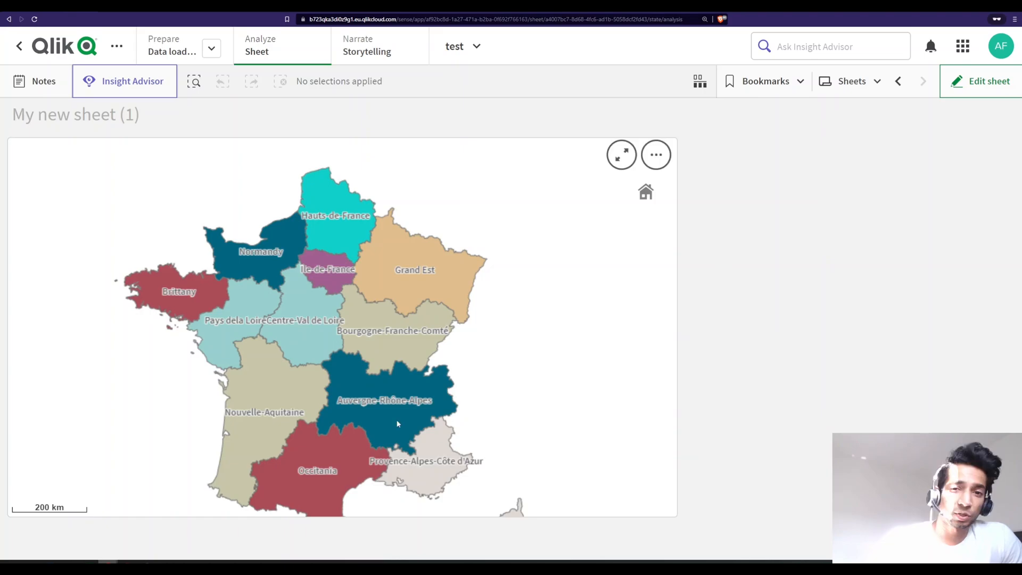
mouse_move(518, 386)
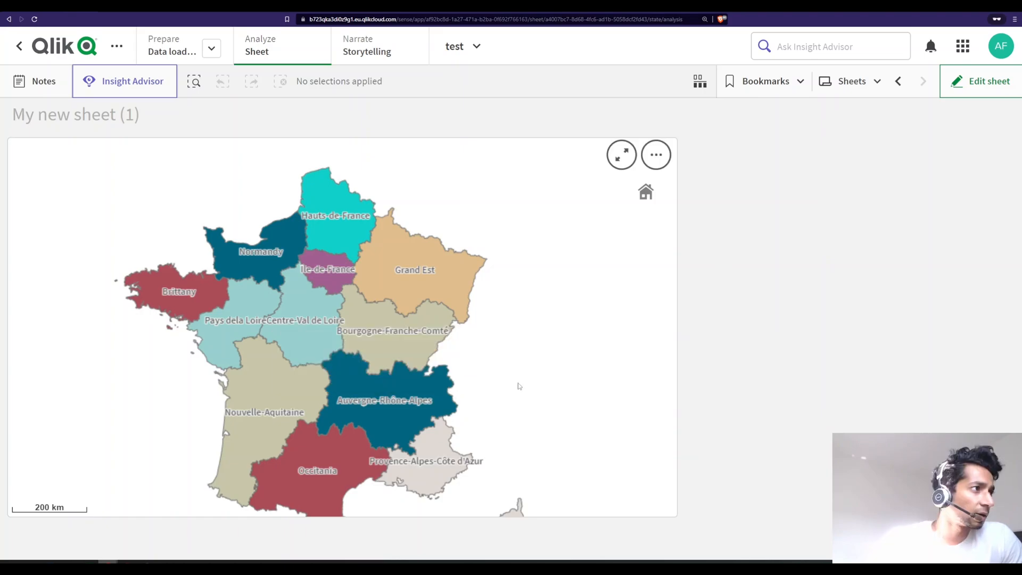
mouse_move(271, 363)
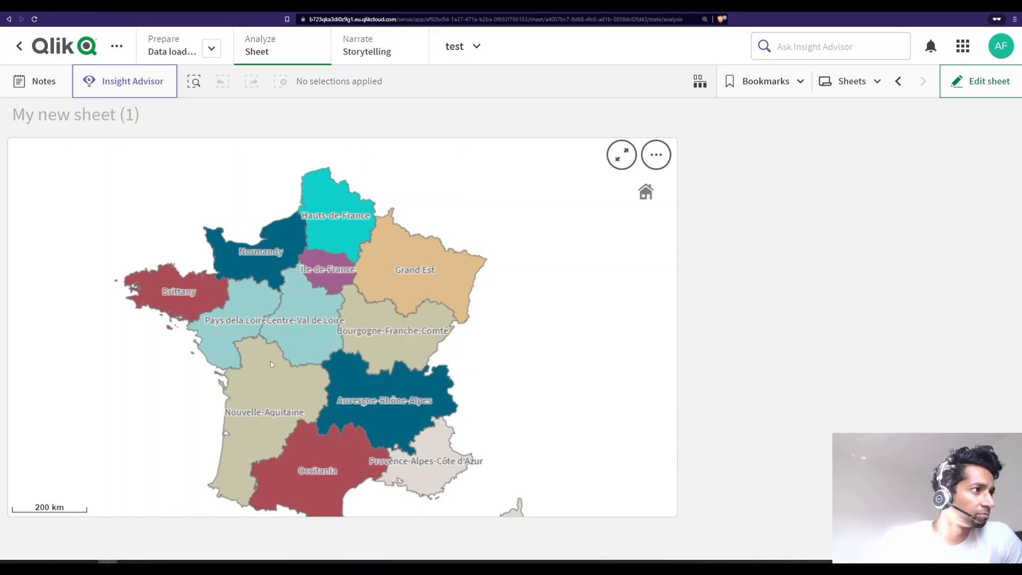
mouse_move(391, 283)
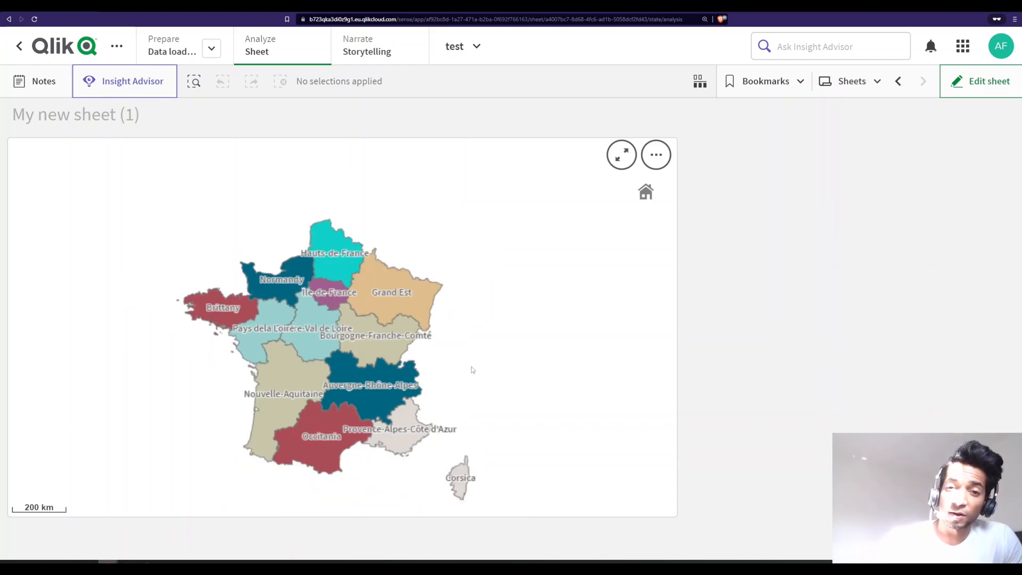
mouse_move(476, 373)
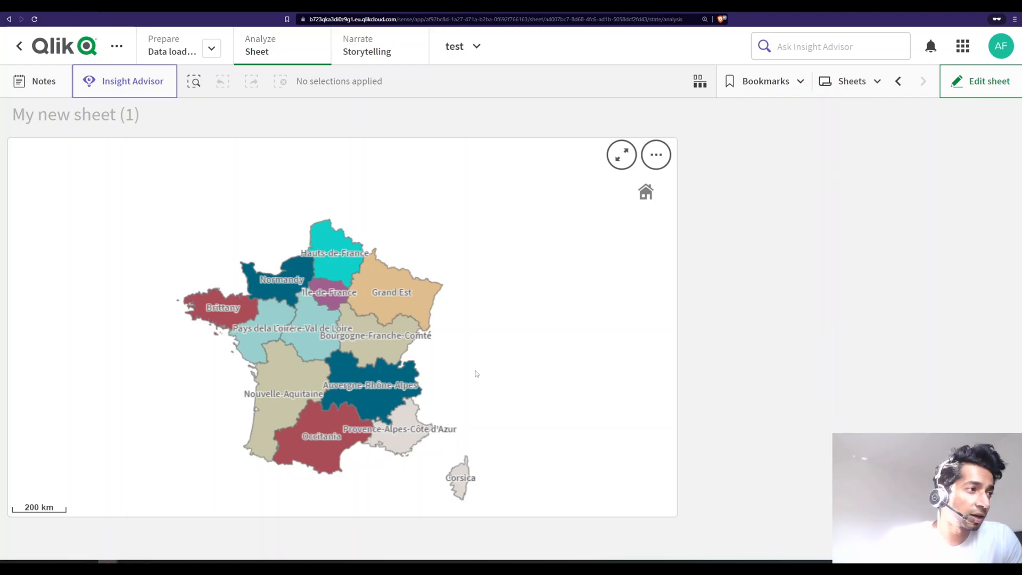